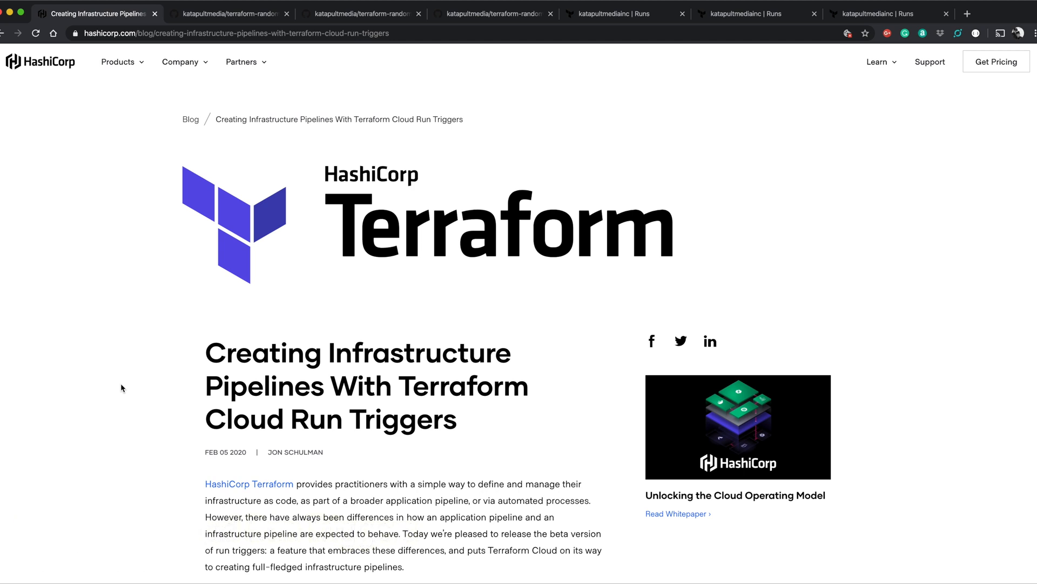
Step: Scroll the run triggers blog post down to 'What is a Run Trigger?' and 'Why Would I Use Them?'
scroll(down, 3)
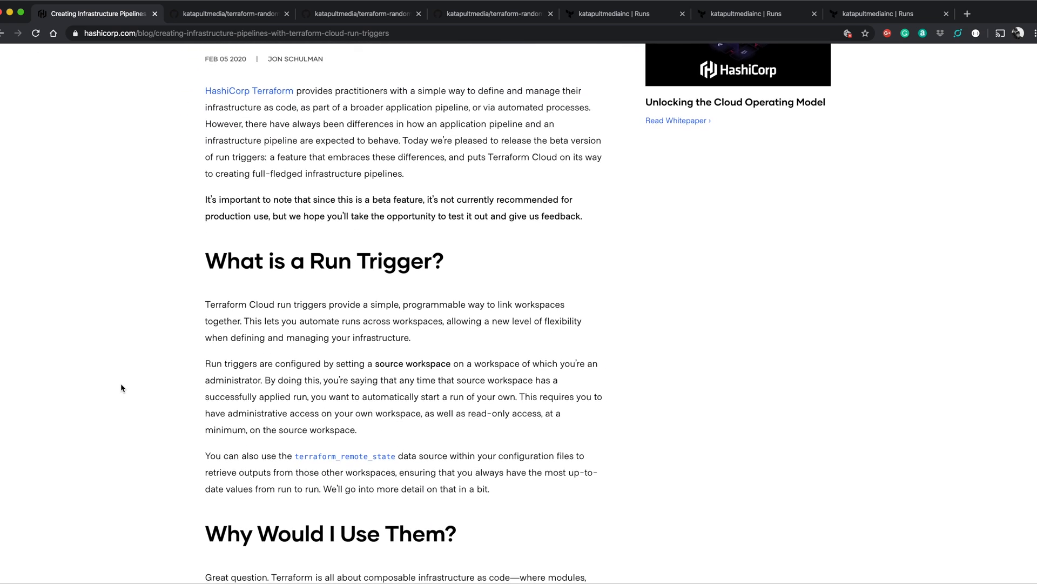
scroll(down, 3)
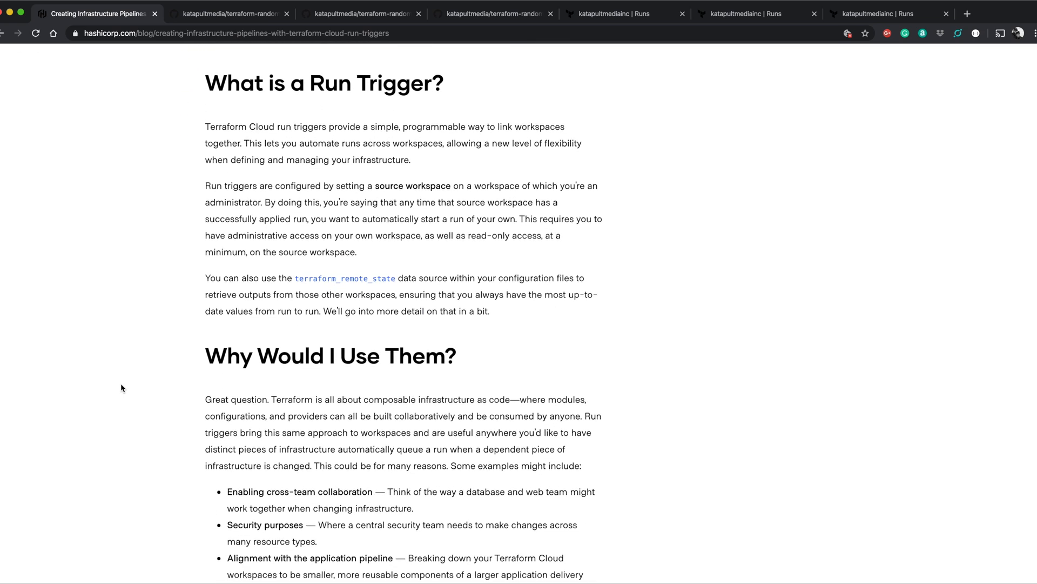
scroll(down, 3)
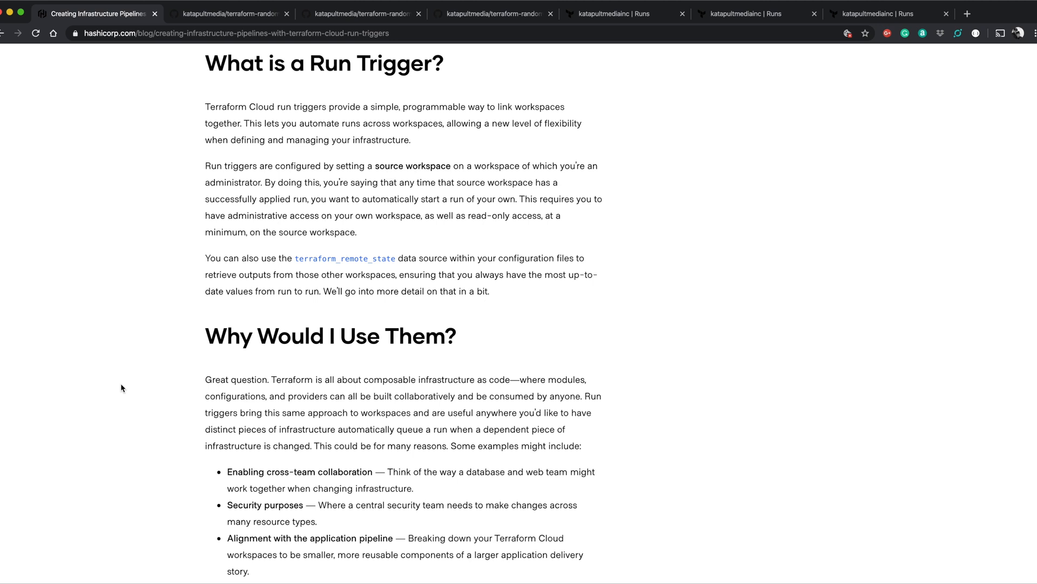
Step: Skim the workspace repository links and main.tf samples, then view the terraform-random-integer GitHub repo
scroll(down, 3)
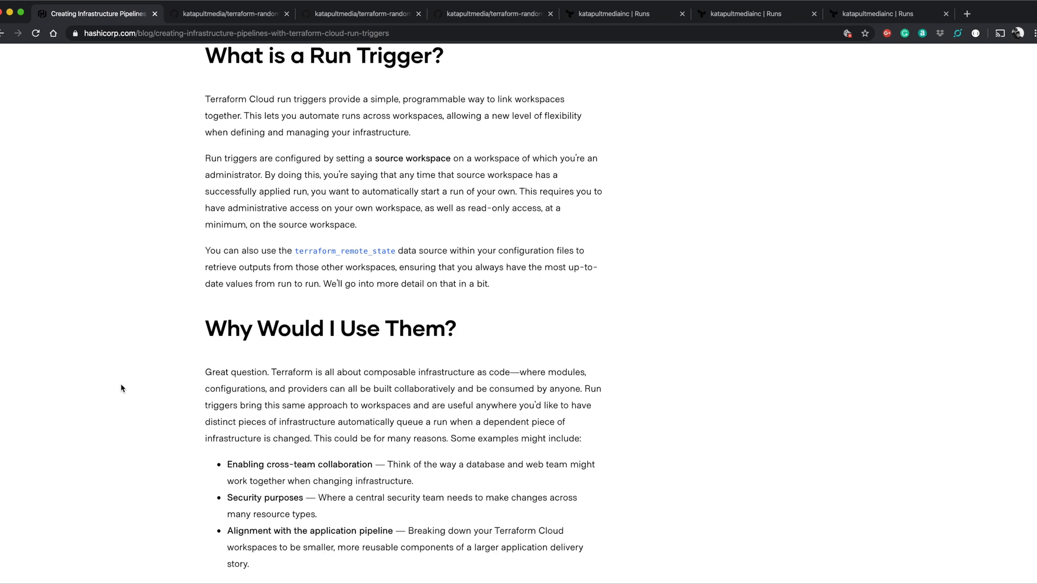
scroll(down, 3)
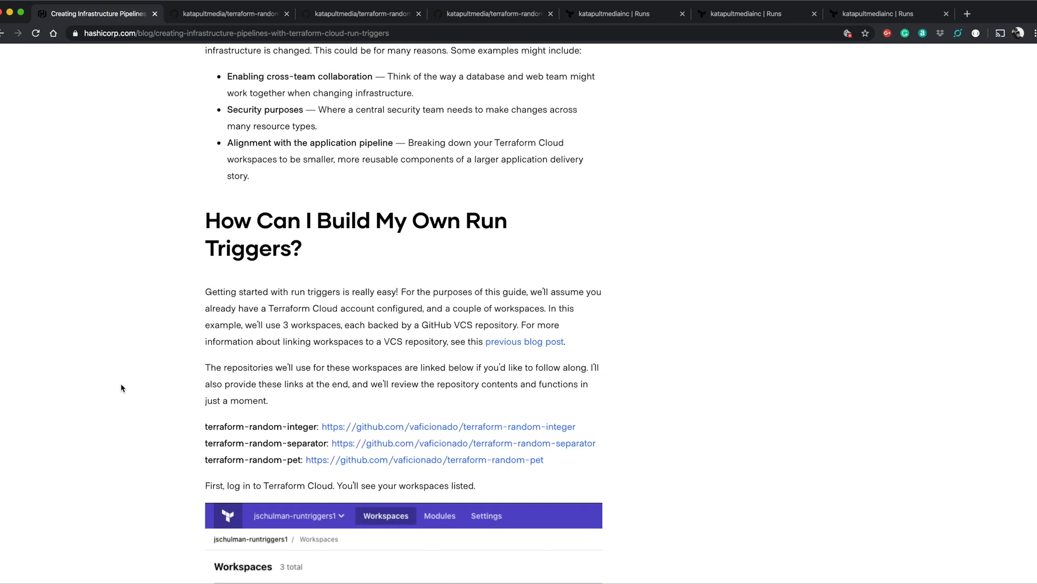
scroll(down, 3)
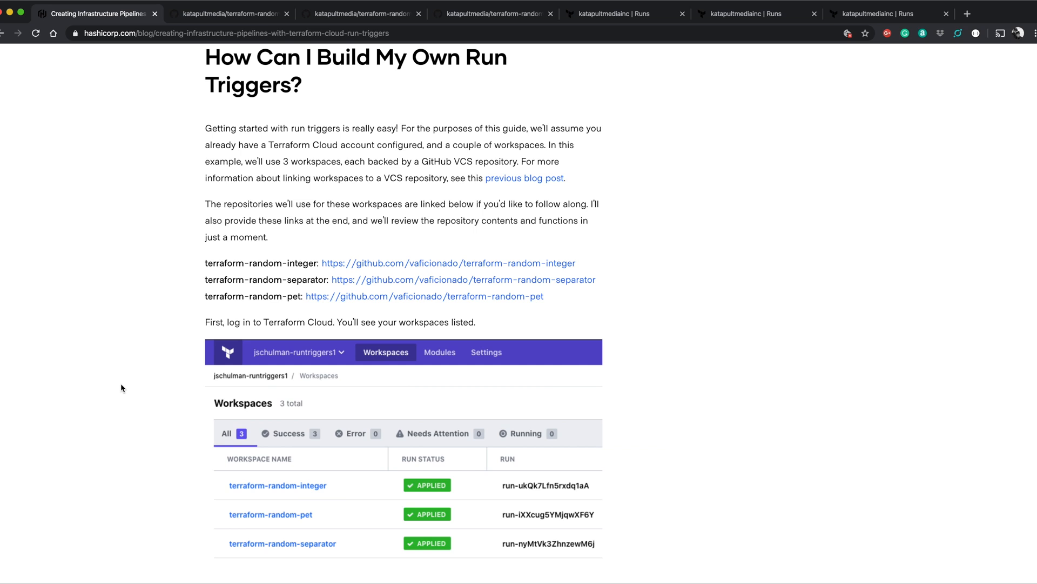
scroll(down, 3)
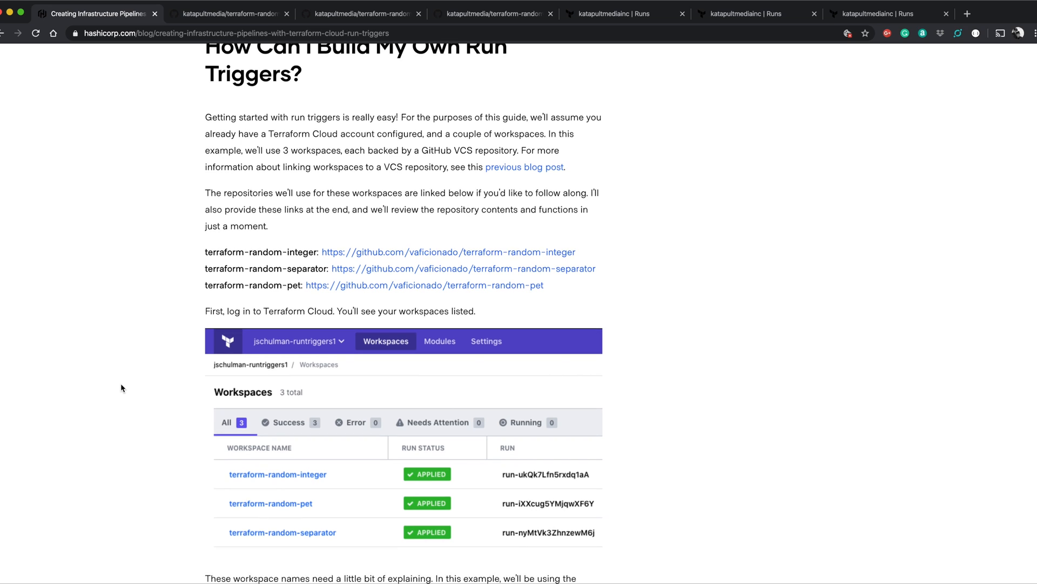
scroll(down, 3)
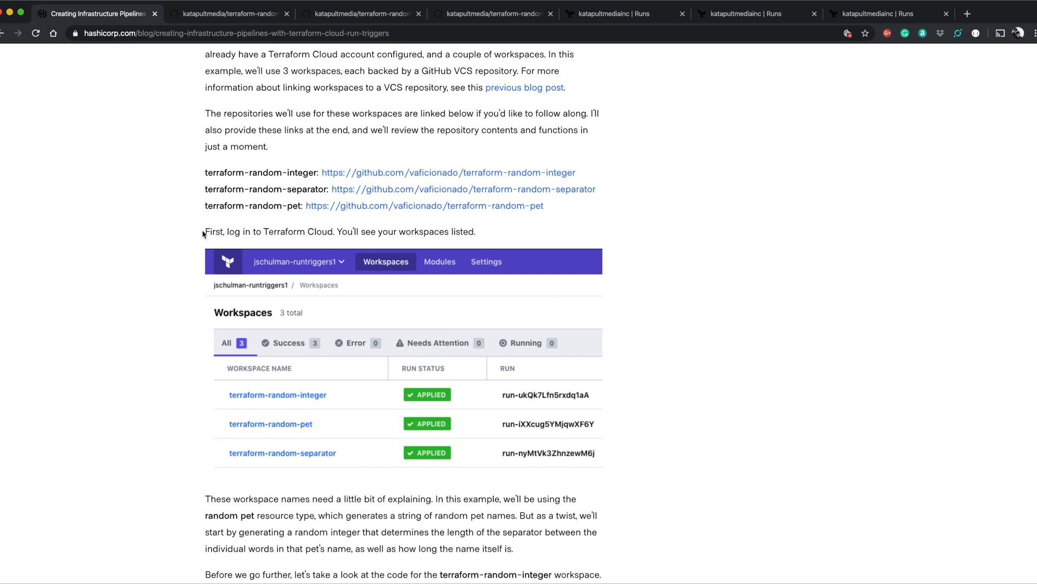
mouse_move(188, 267)
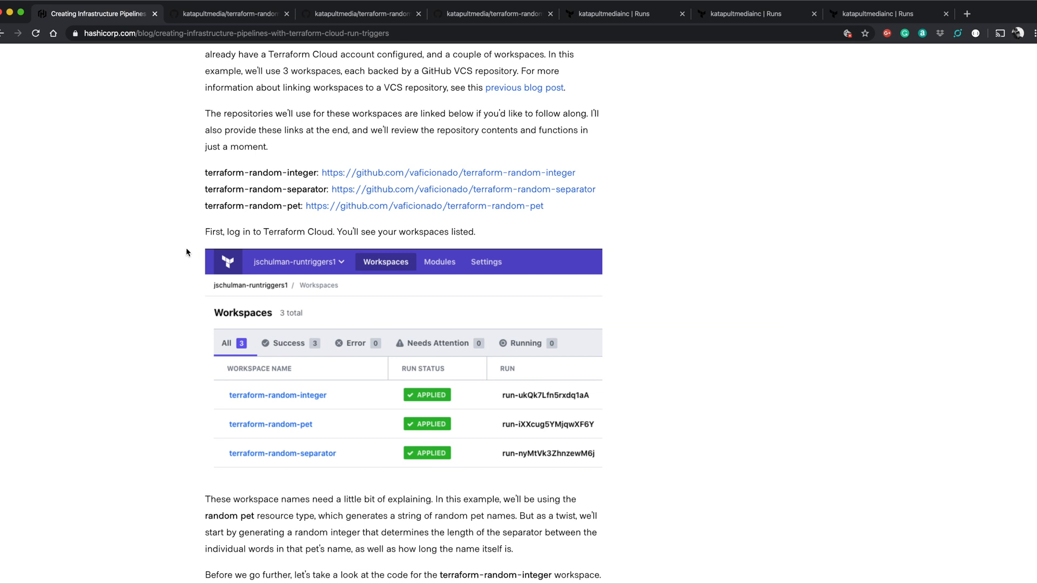
scroll(down, 3)
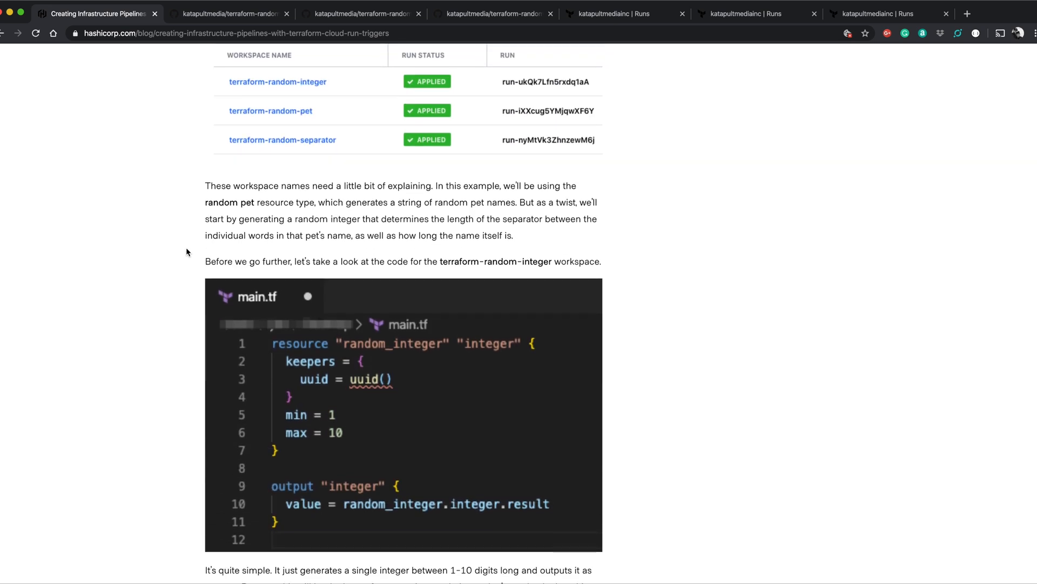
scroll(down, 3)
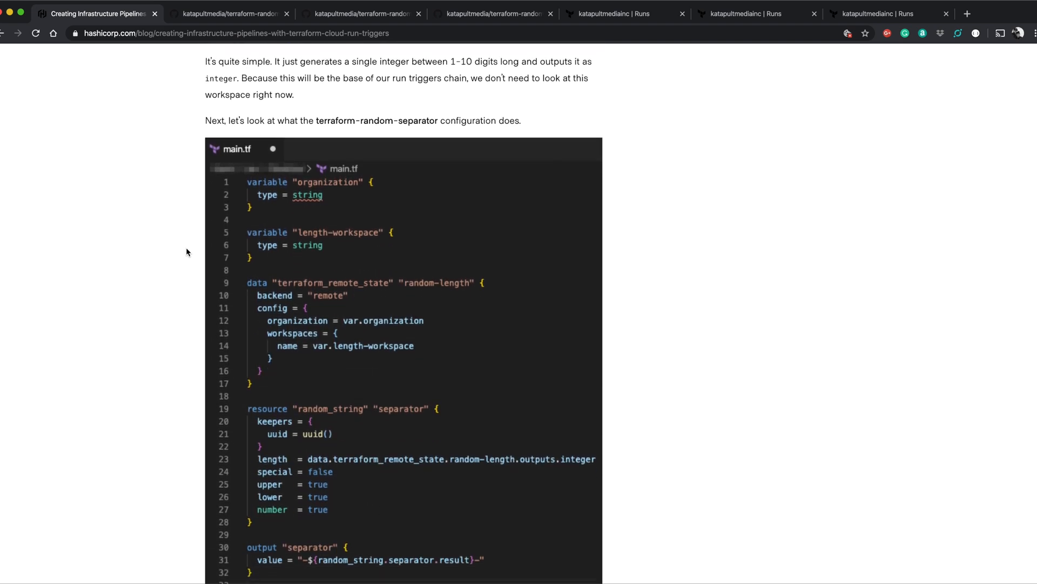
click(230, 13)
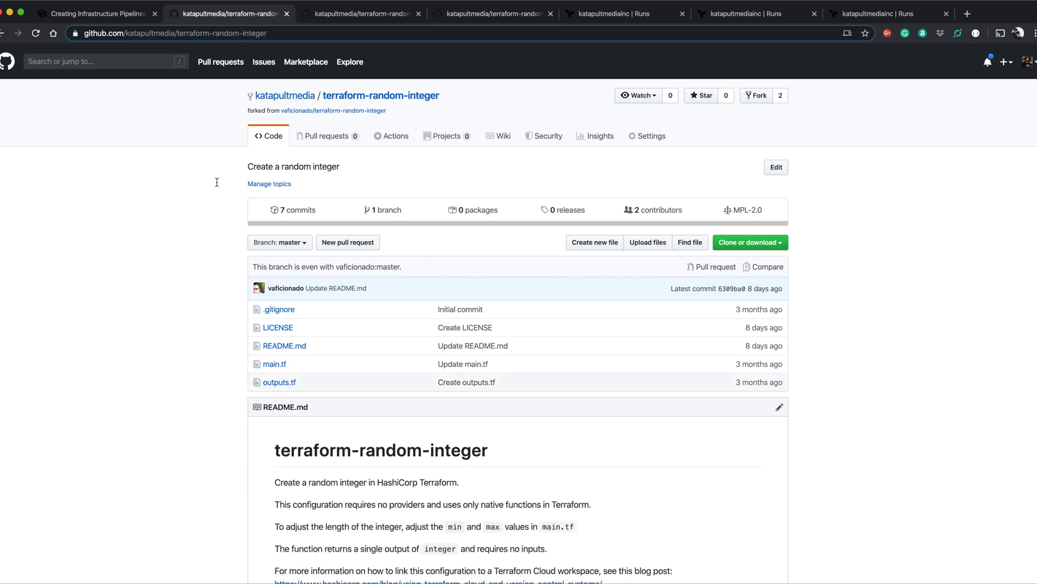
Step: Walk through the Lucidchart pipeline diagram's terraform-random-separator and terraform-random-pet stages
click(94, 13)
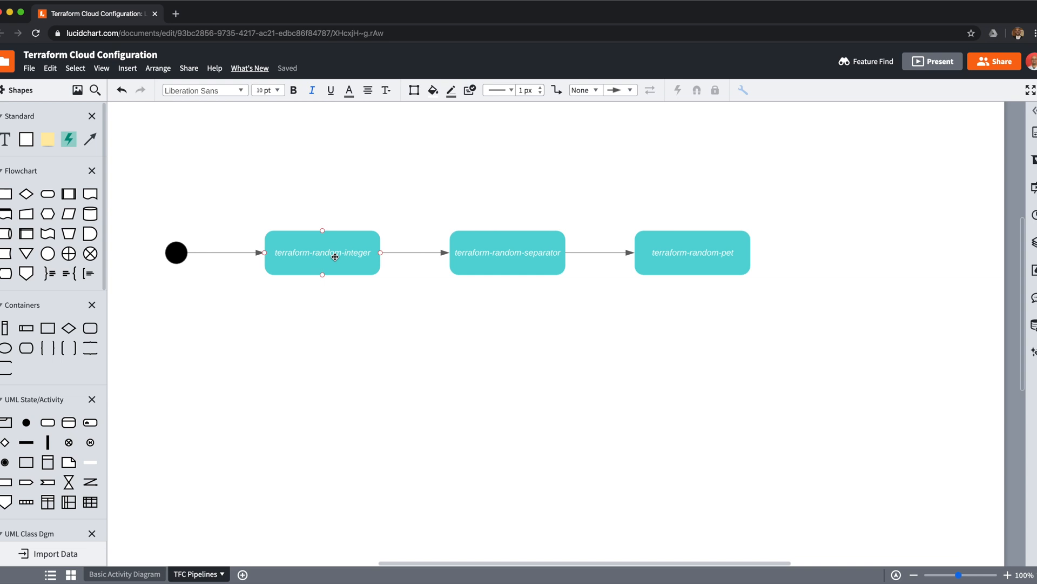
click(507, 252)
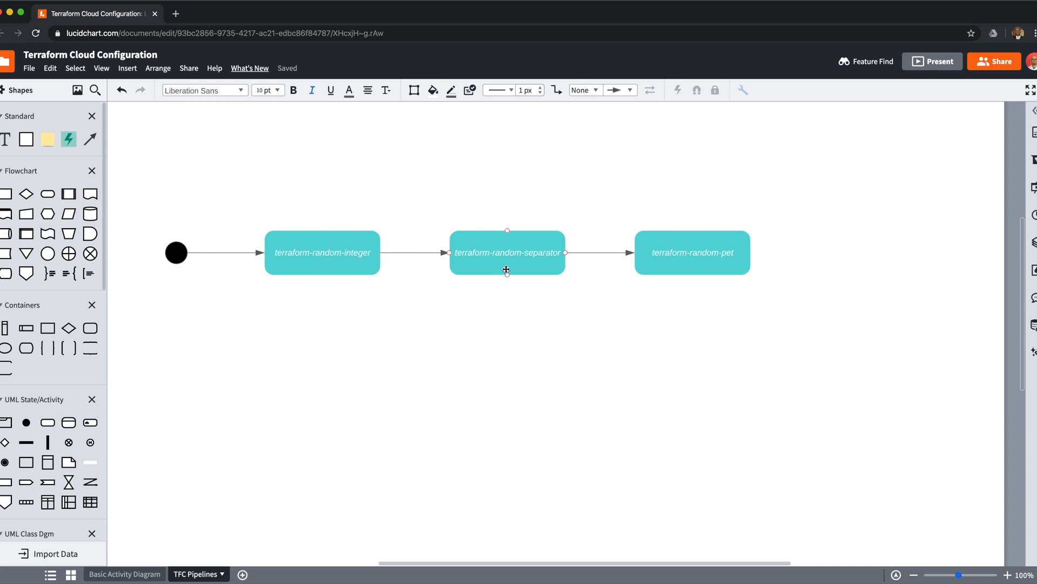
click(693, 252)
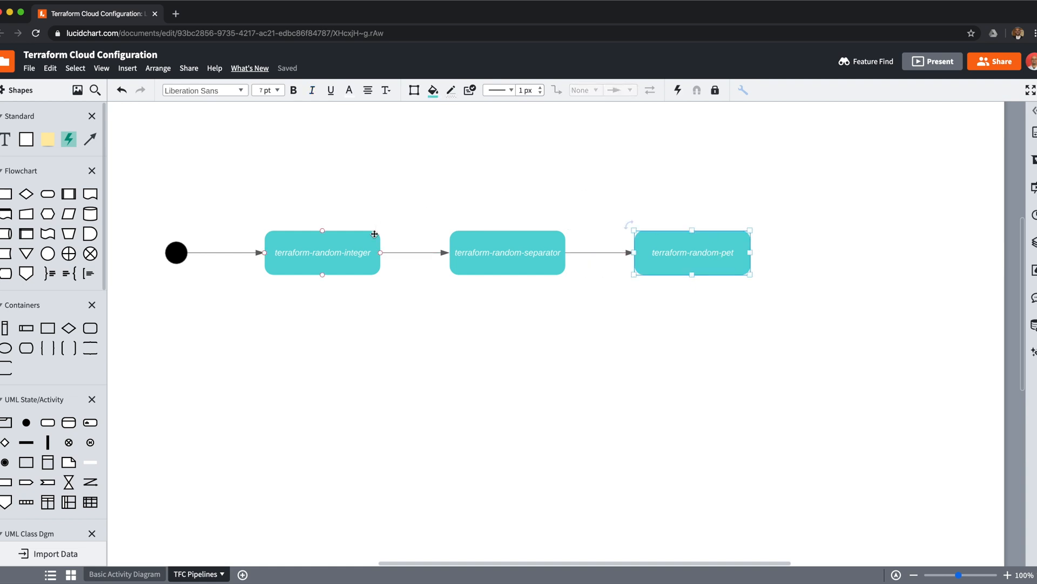
mouse_move(406, 224)
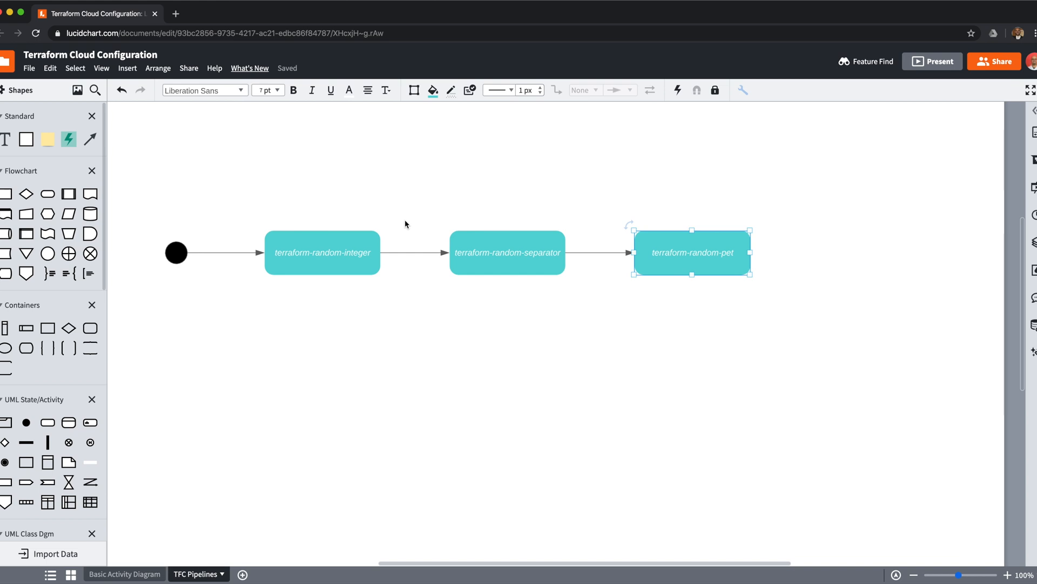
Step: View terraform-random-integer's main.tf and outputs.tf, then terraform-random-separator's main.tf and outputs.tf
click(228, 13)
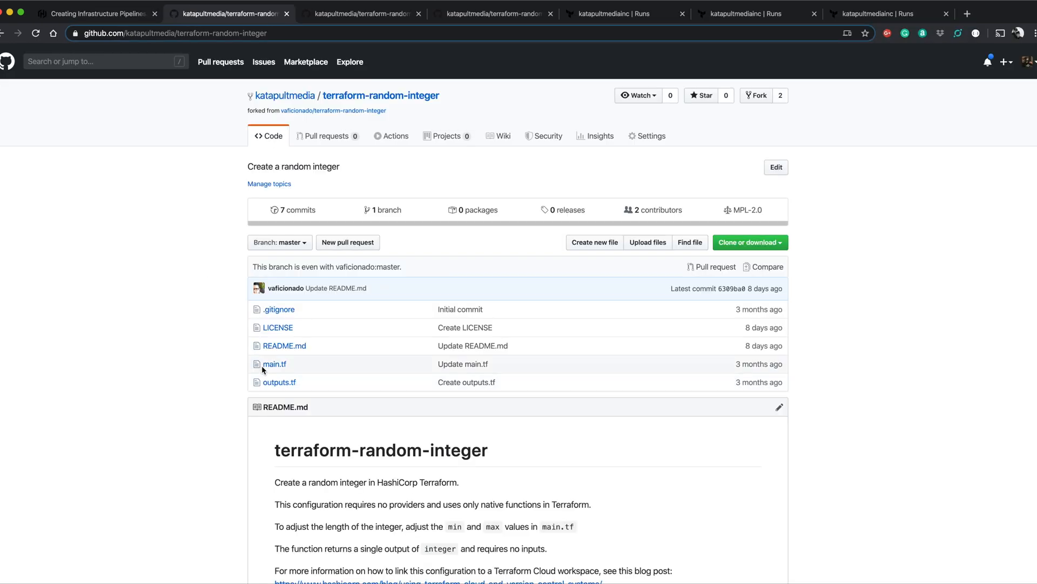
click(275, 364)
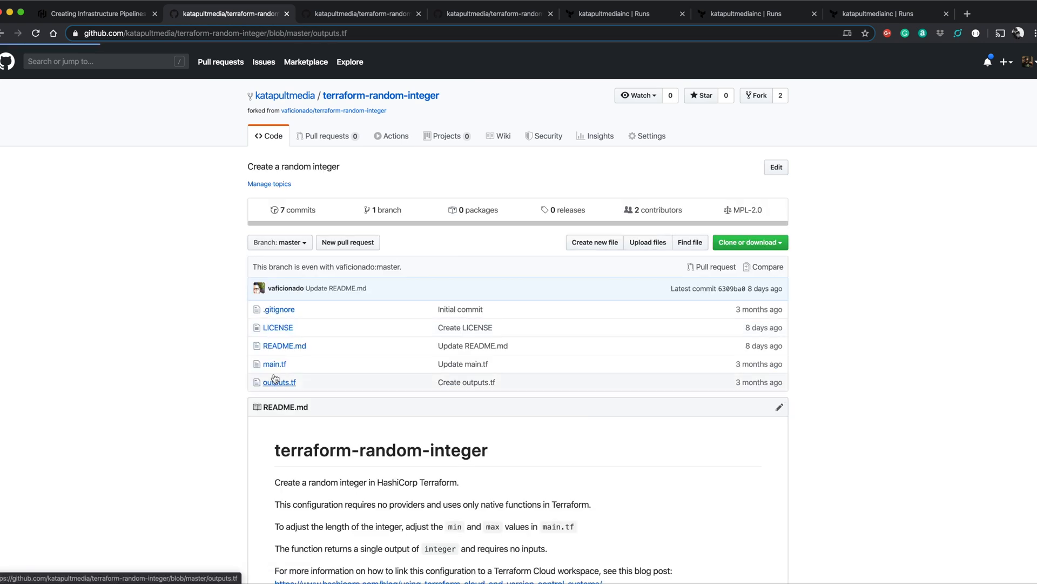
click(279, 382)
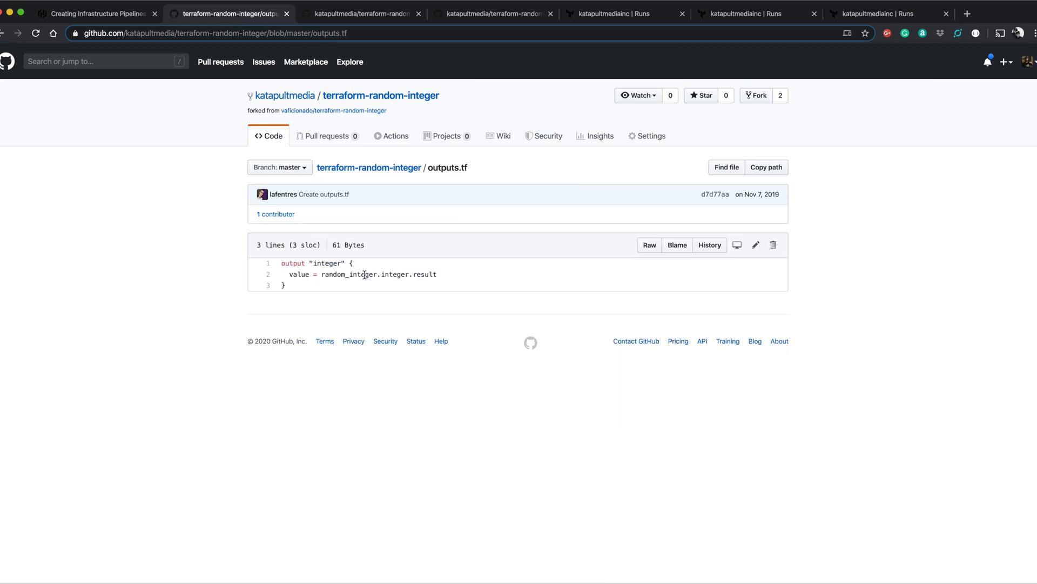
click(366, 11)
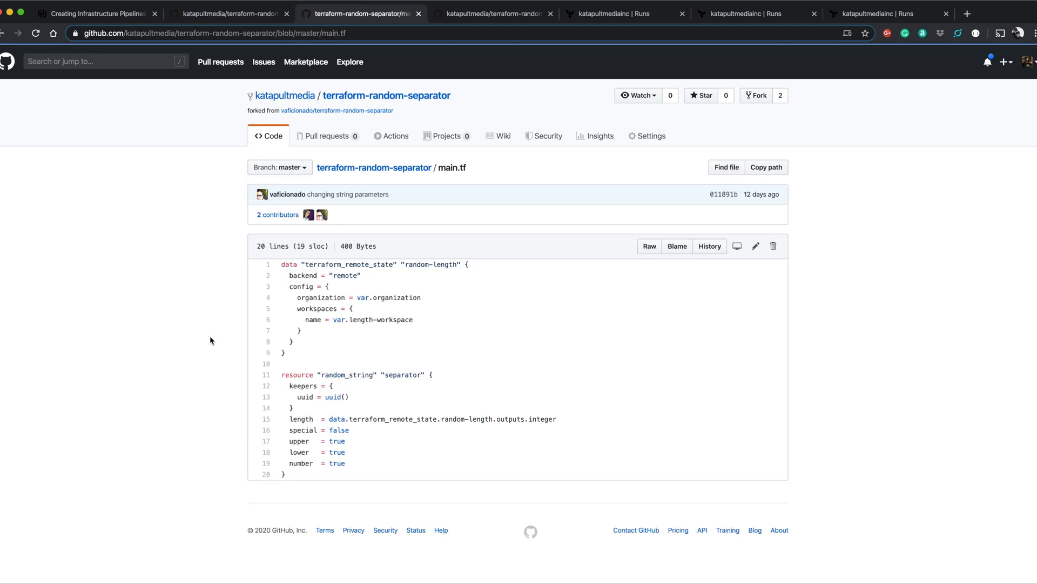
mouse_move(281, 270)
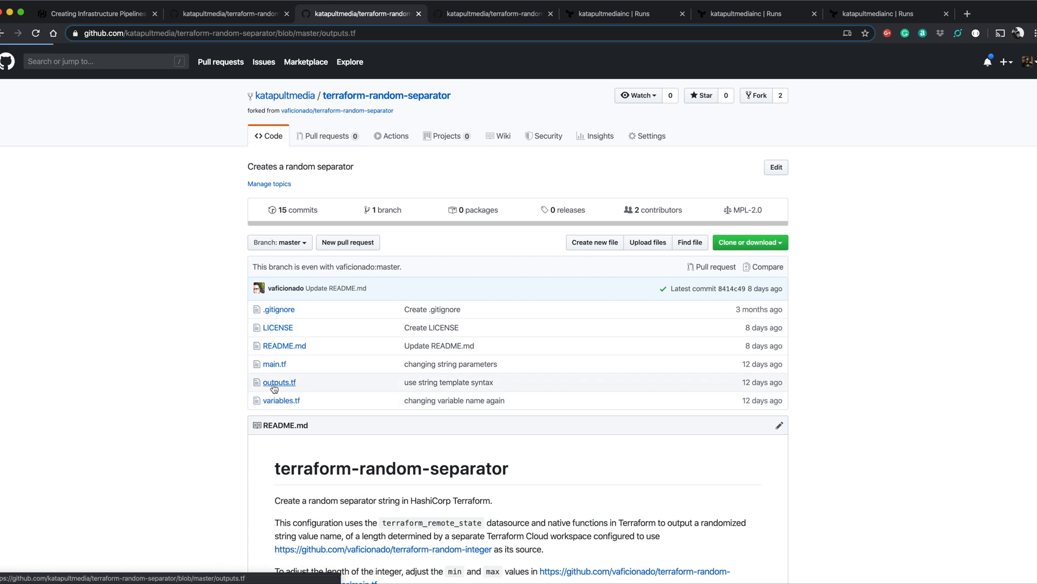
click(279, 382)
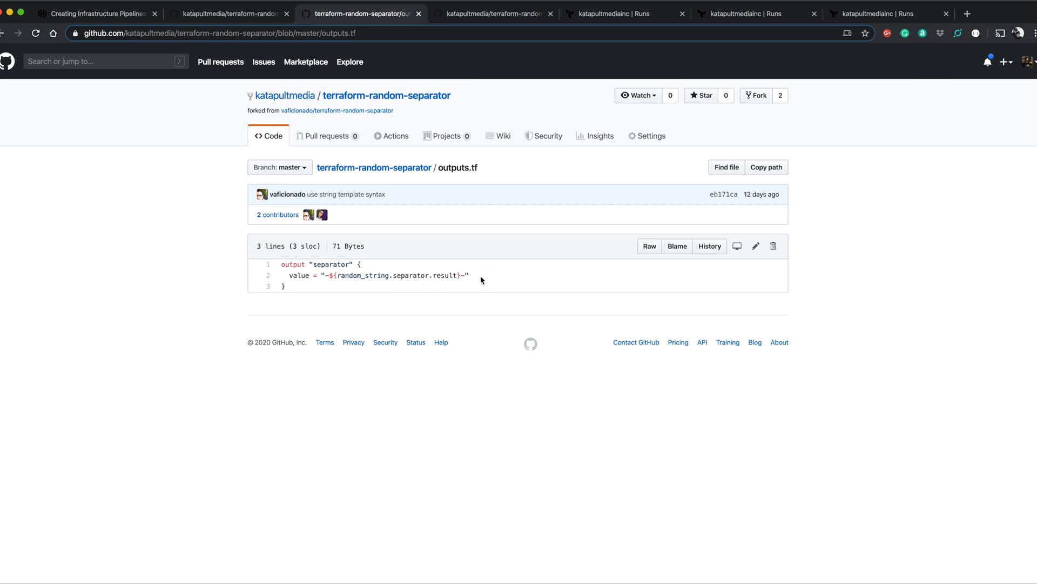
Step: Read terraform-random-pet's main.tf, which feeds separator and length outputs into random_pet
click(493, 14)
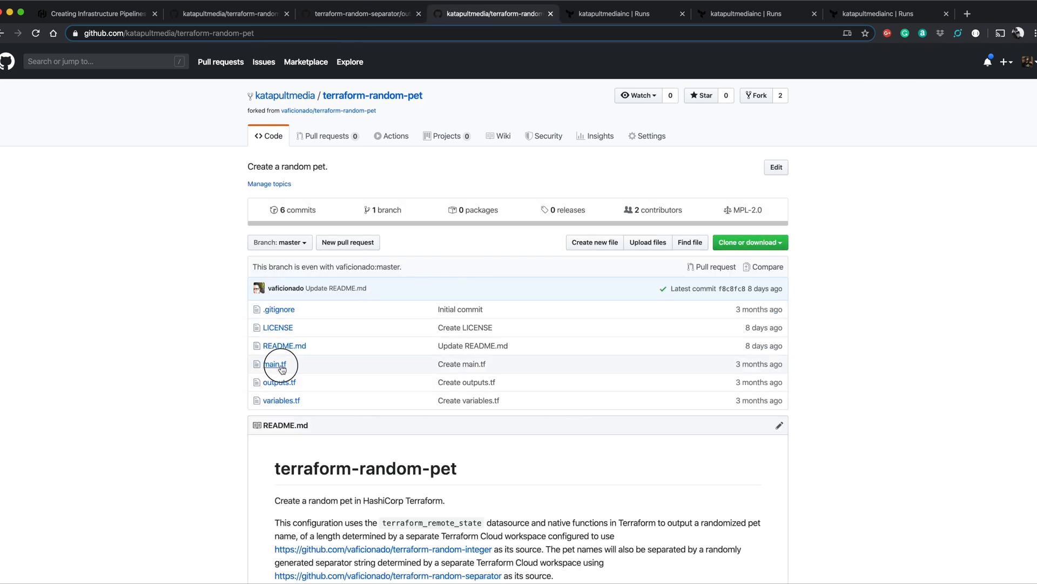
click(275, 364)
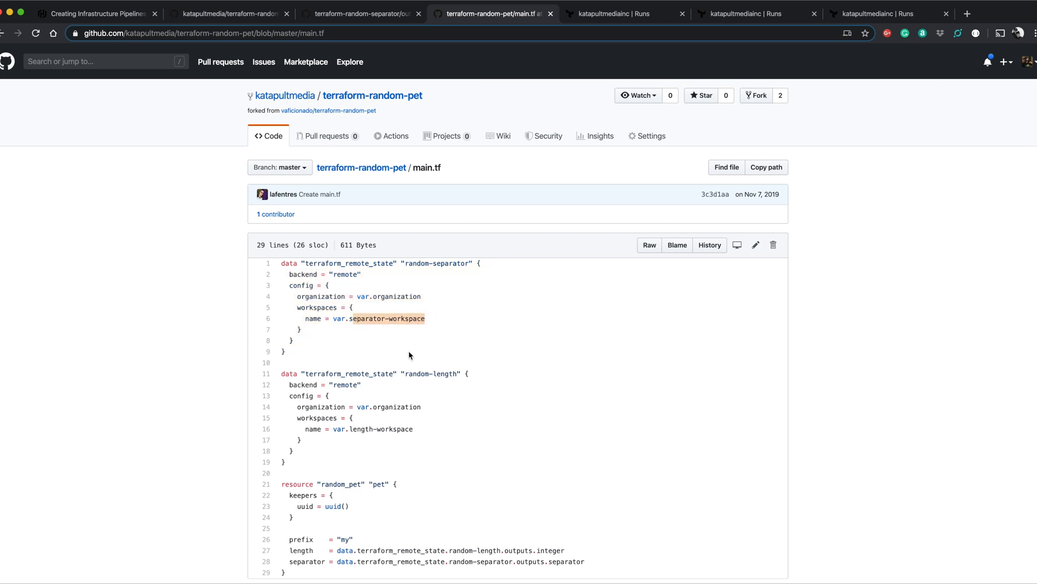
scroll(down, 3)
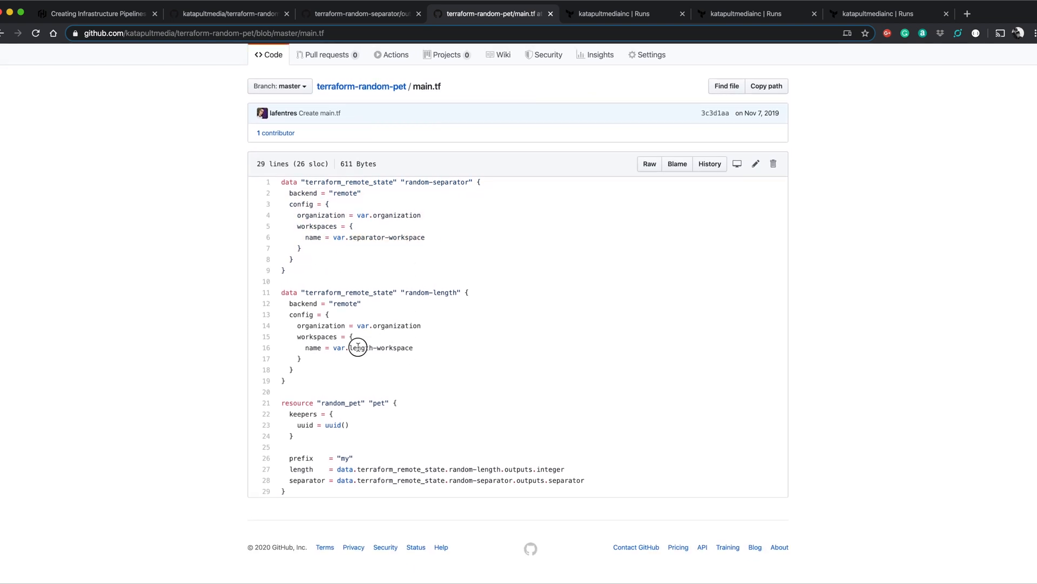
mouse_move(412, 349)
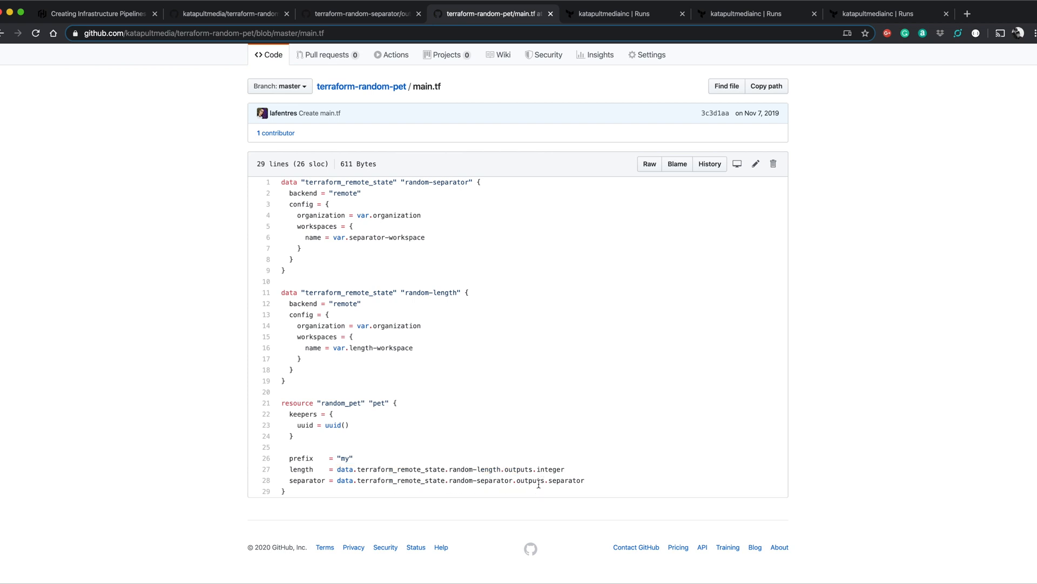
mouse_move(483, 430)
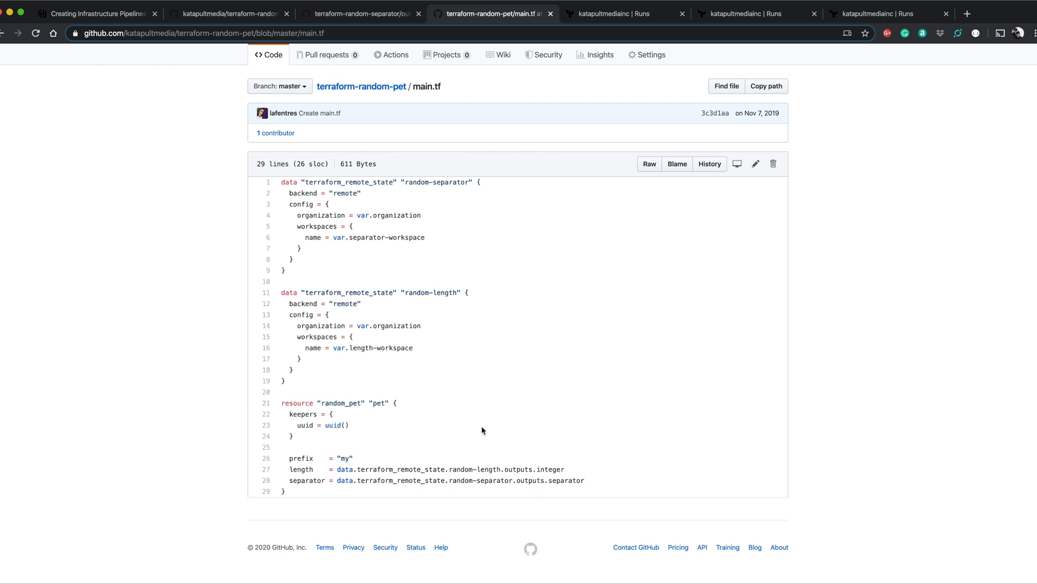
click(97, 13)
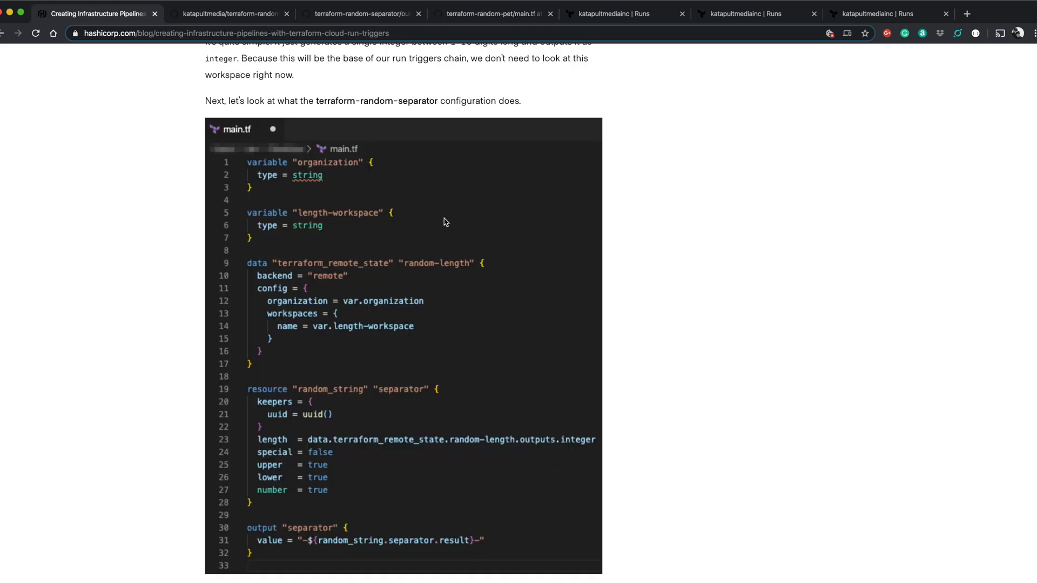
scroll(down, 3)
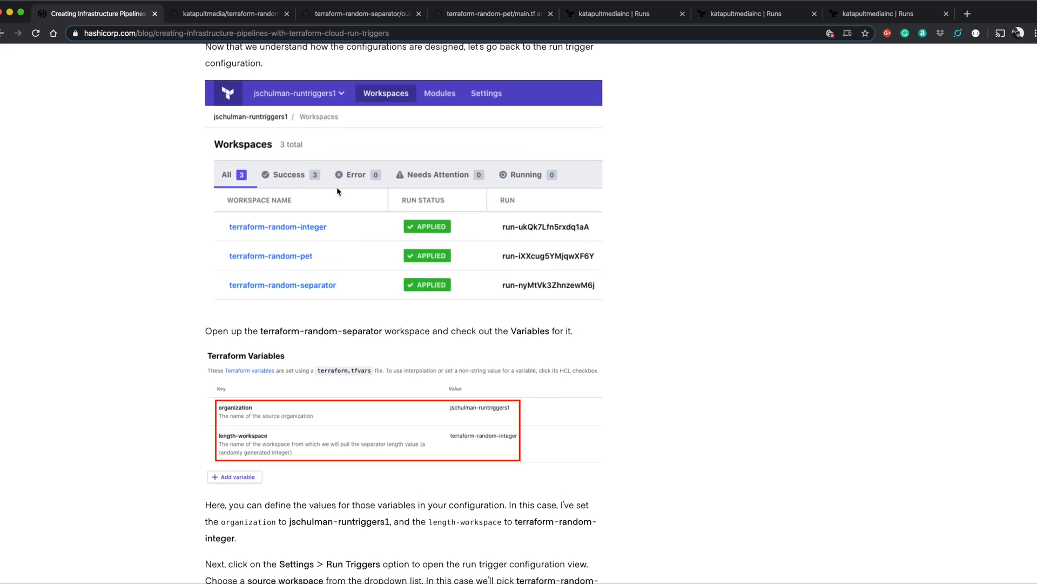
mouse_move(637, 63)
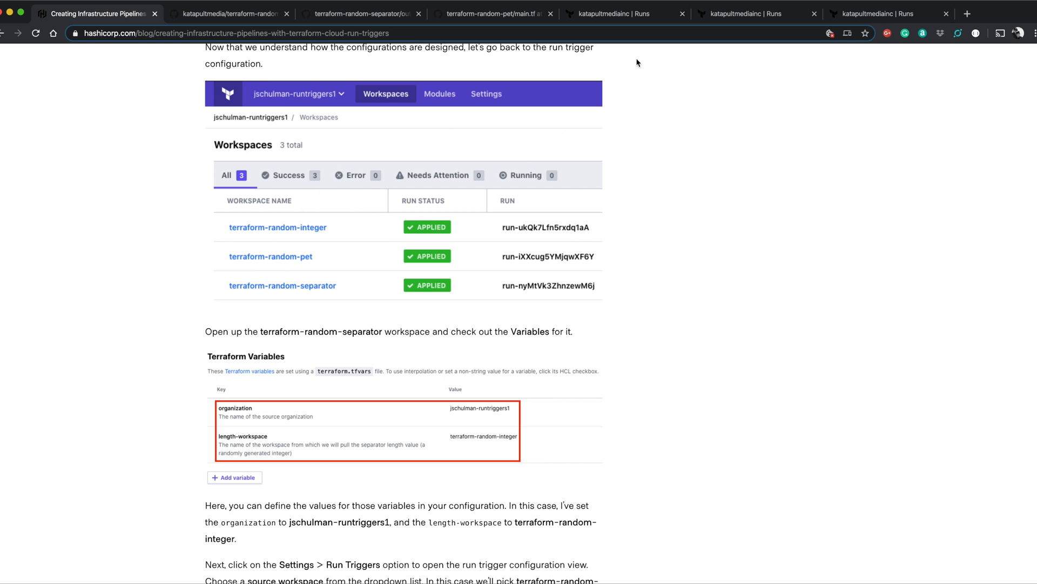
Step: Check terraform-random-integer's variables and its empty Run Triggers settings
click(625, 13)
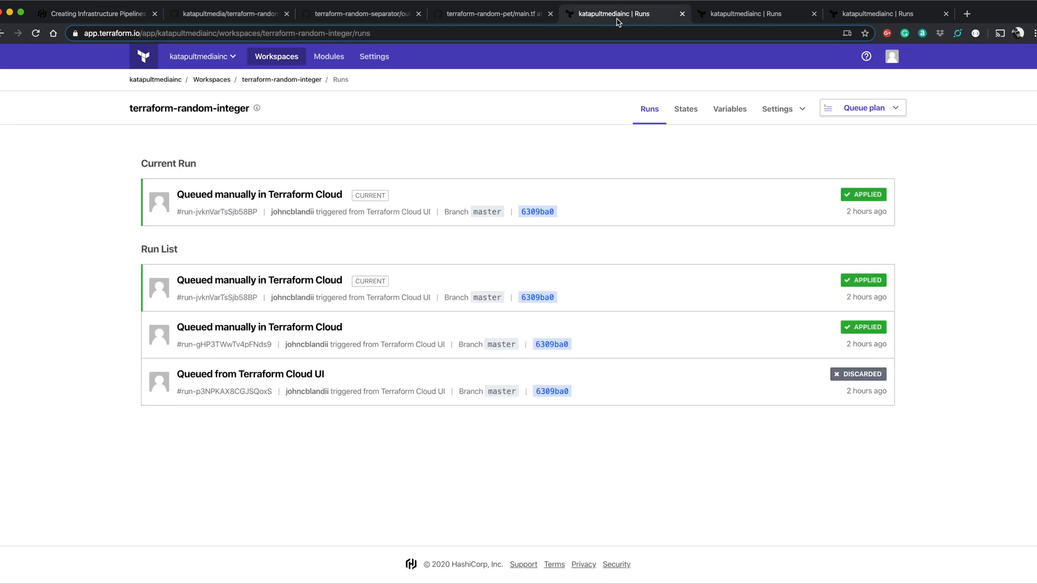
mouse_move(353, 166)
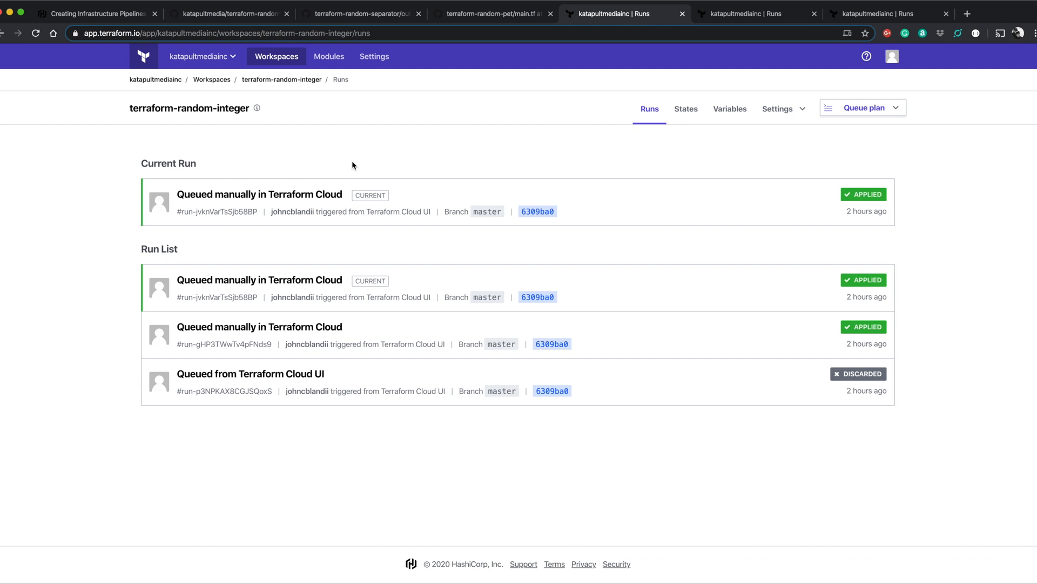
click(730, 109)
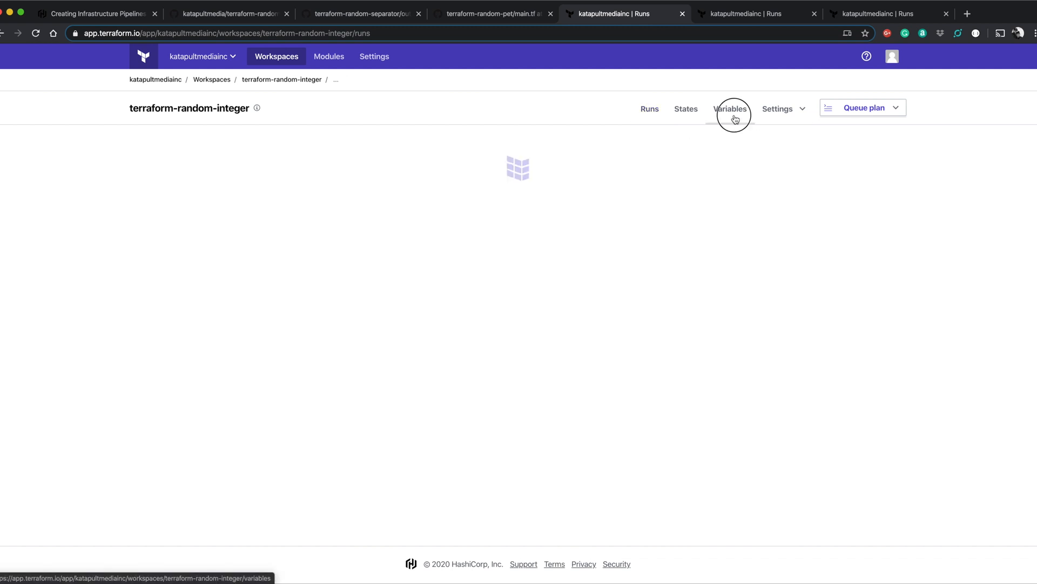
click(730, 109)
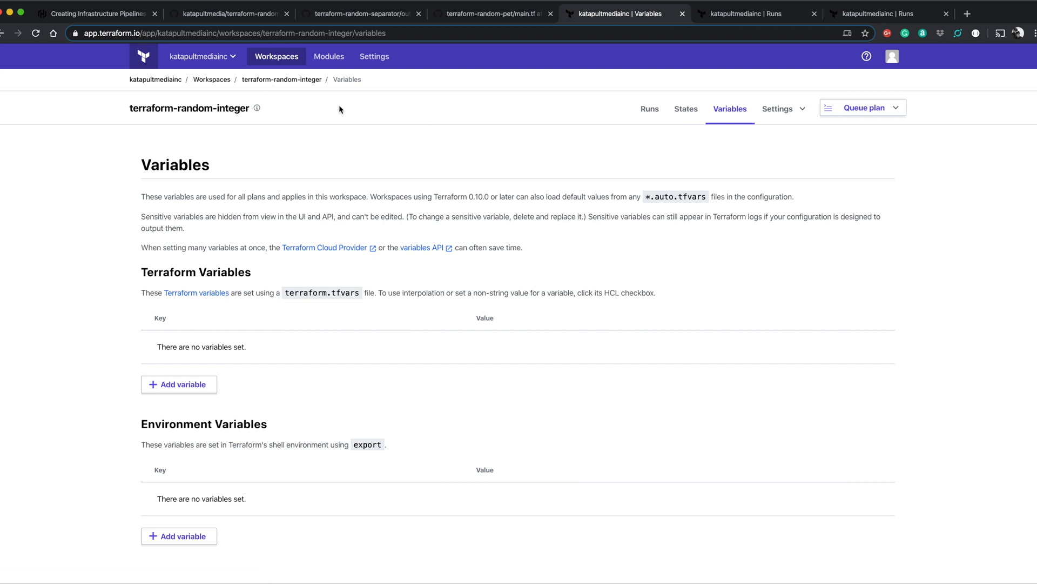
click(784, 109)
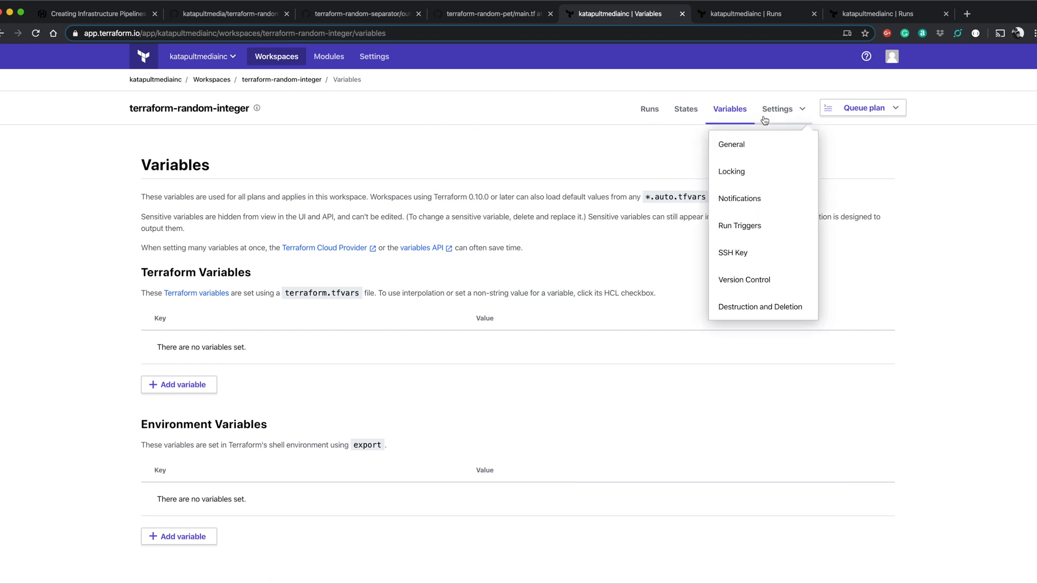
click(740, 226)
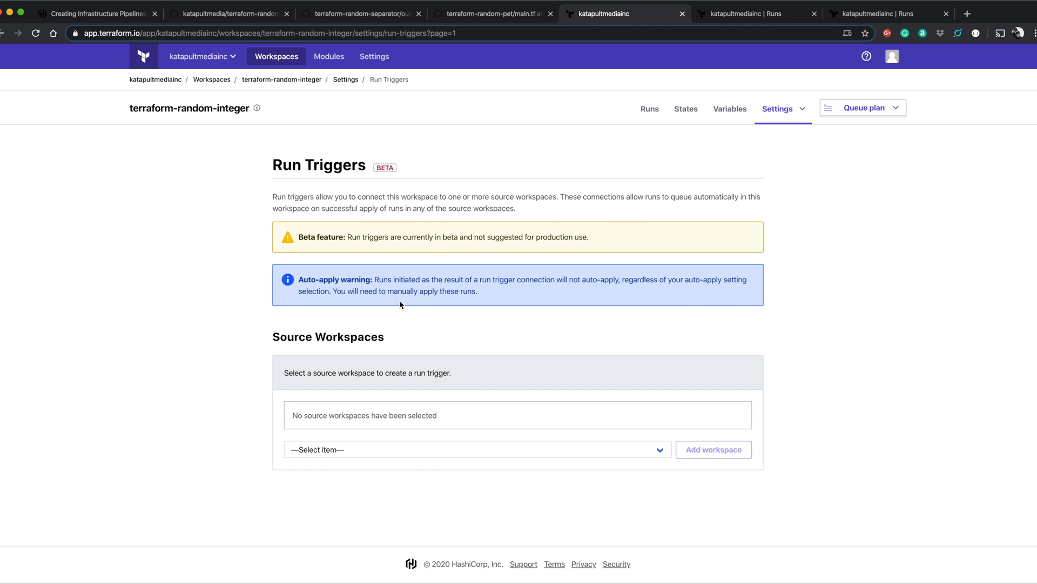
Step: Check terraform-random-separator's variables and Run Triggers, sourced from terraform-random-integer
click(759, 13)
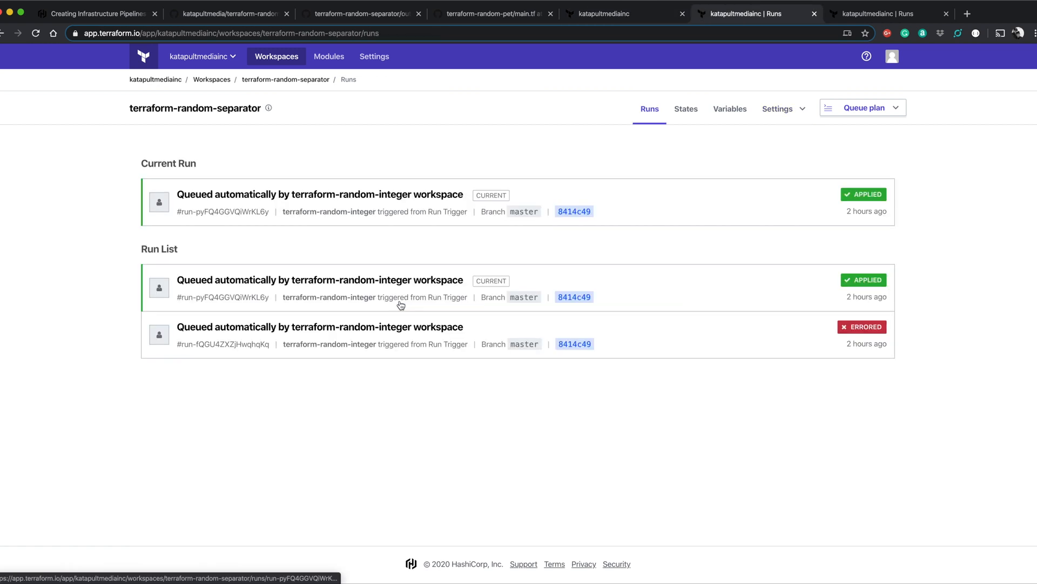
click(730, 109)
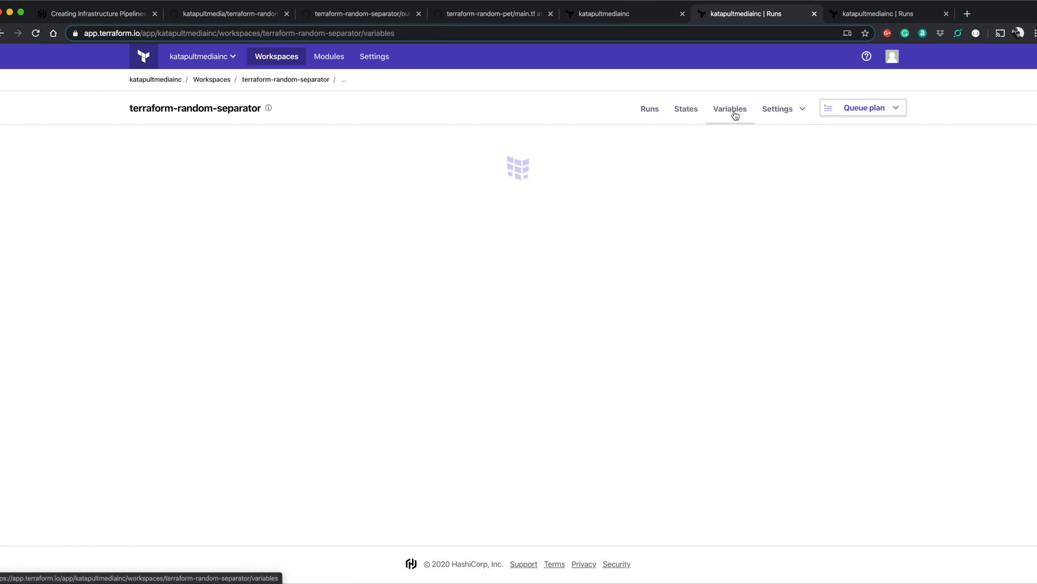
click(730, 108)
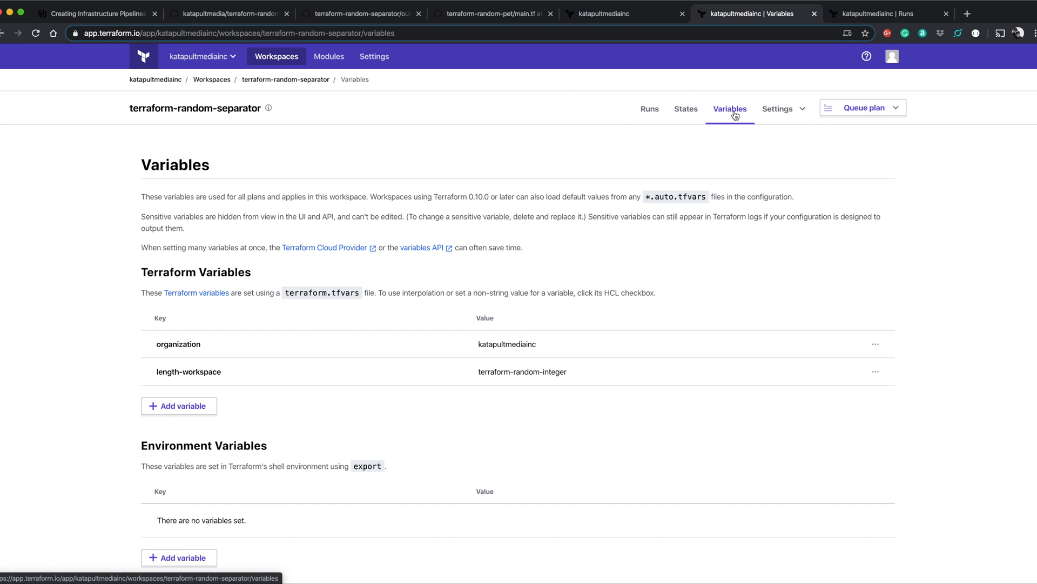
mouse_move(329, 391)
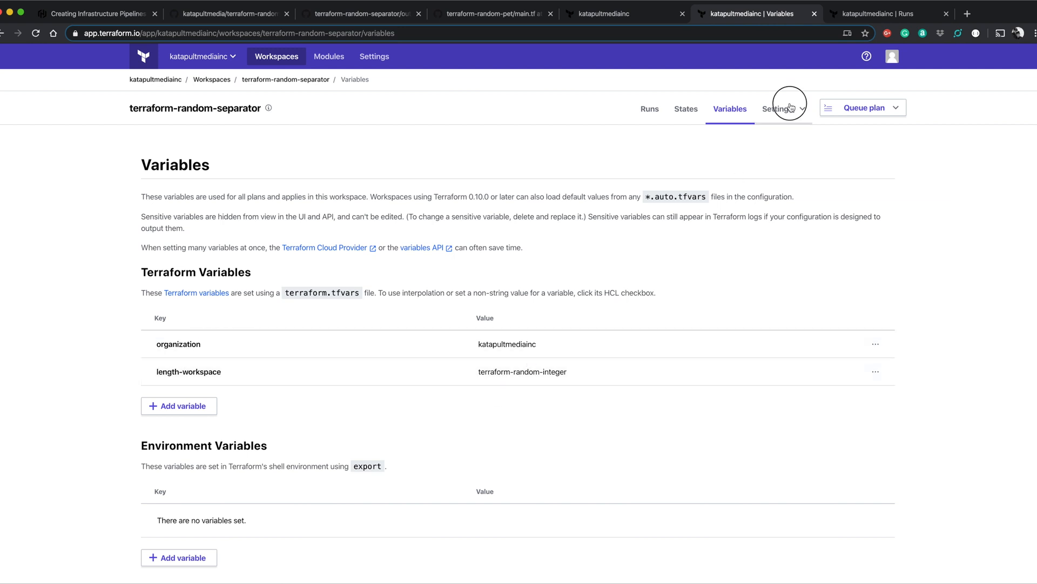
click(777, 108)
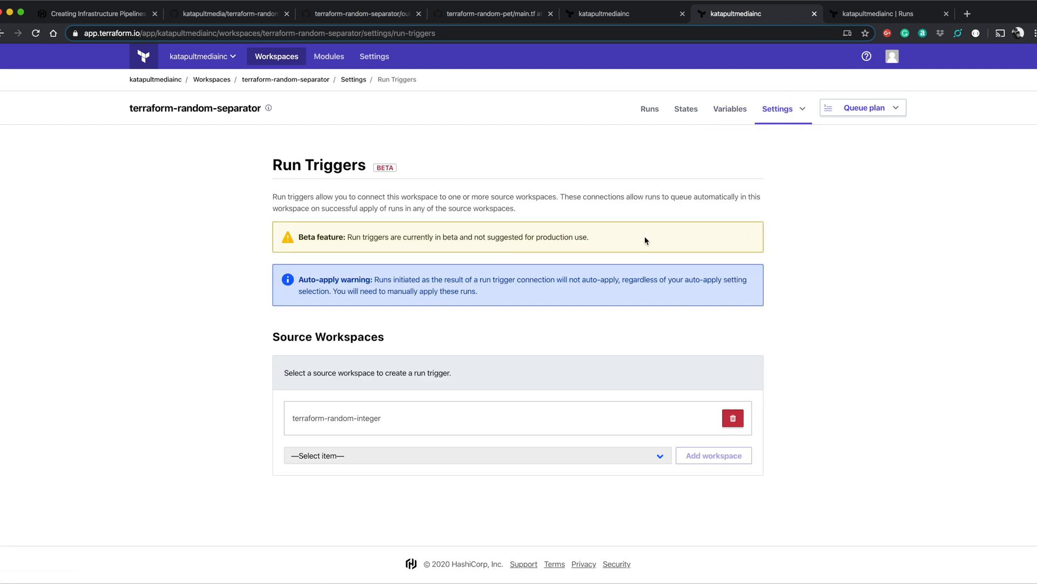
mouse_move(410, 415)
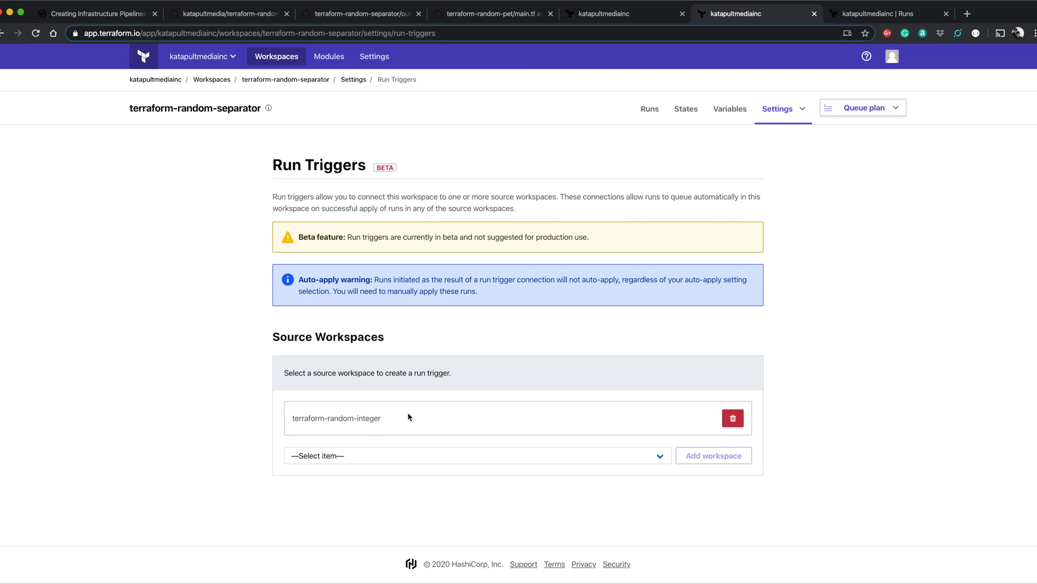
mouse_move(350, 429)
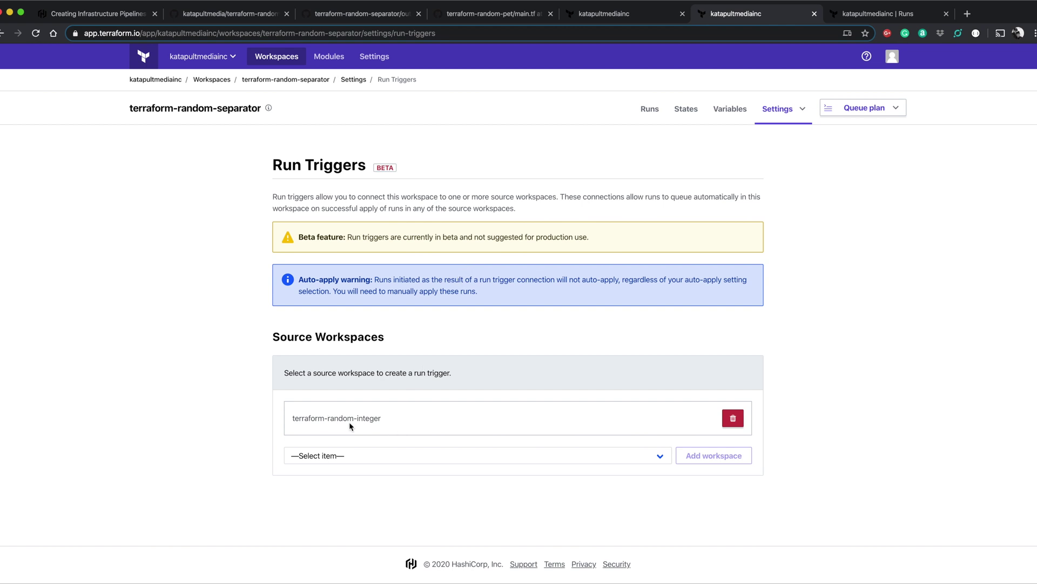
mouse_move(606, 194)
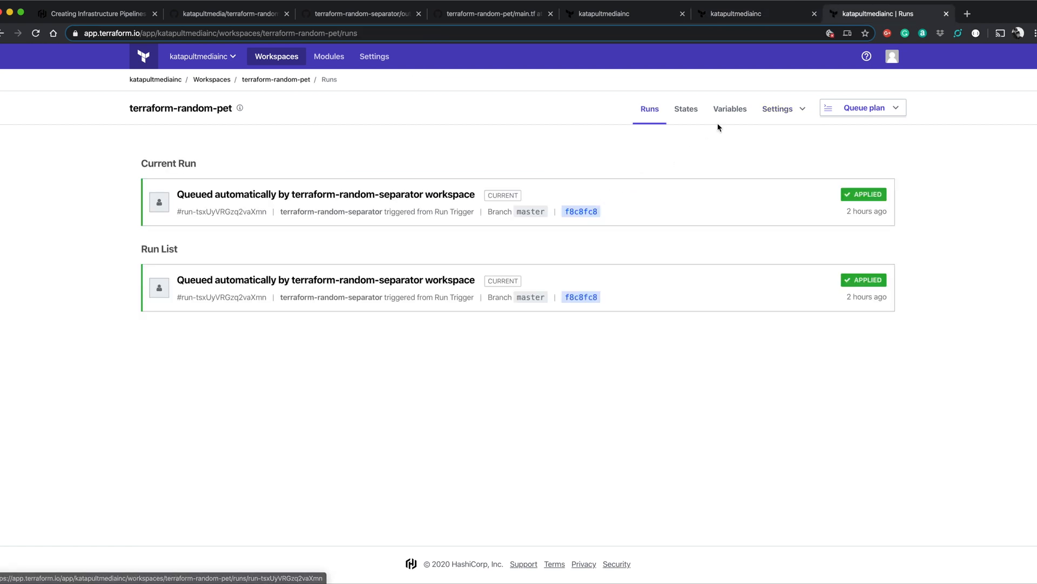
Step: Check terraform-random-pet's variables and Run Triggers, sourced from terraform-random-separator
click(730, 108)
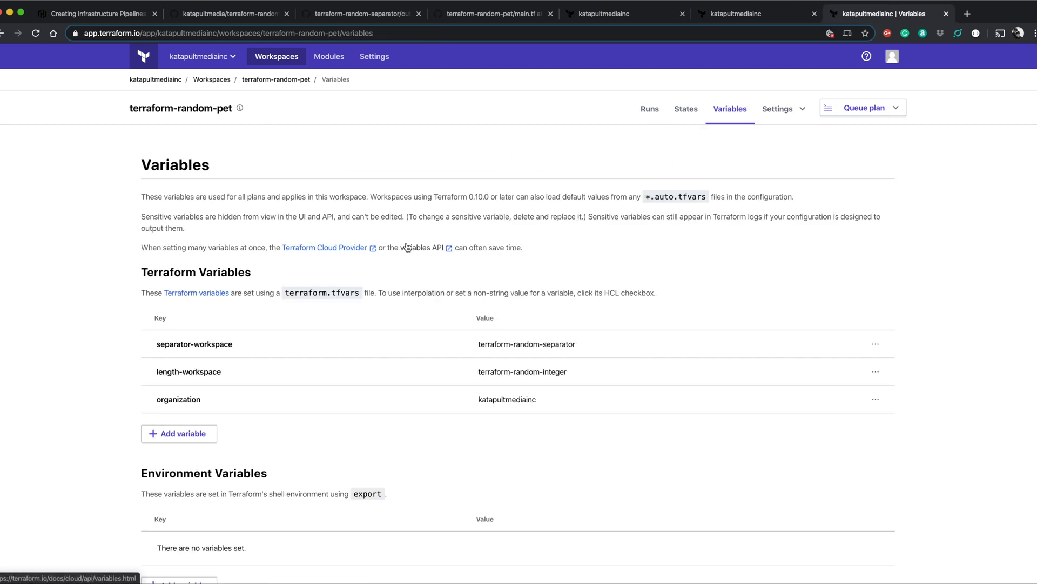
mouse_move(189, 343)
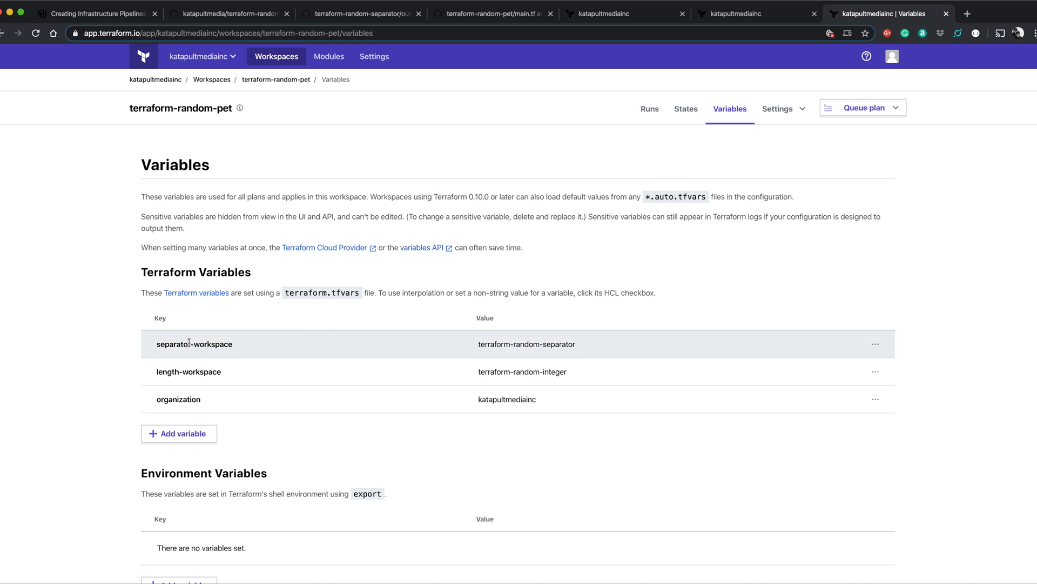
mouse_move(192, 371)
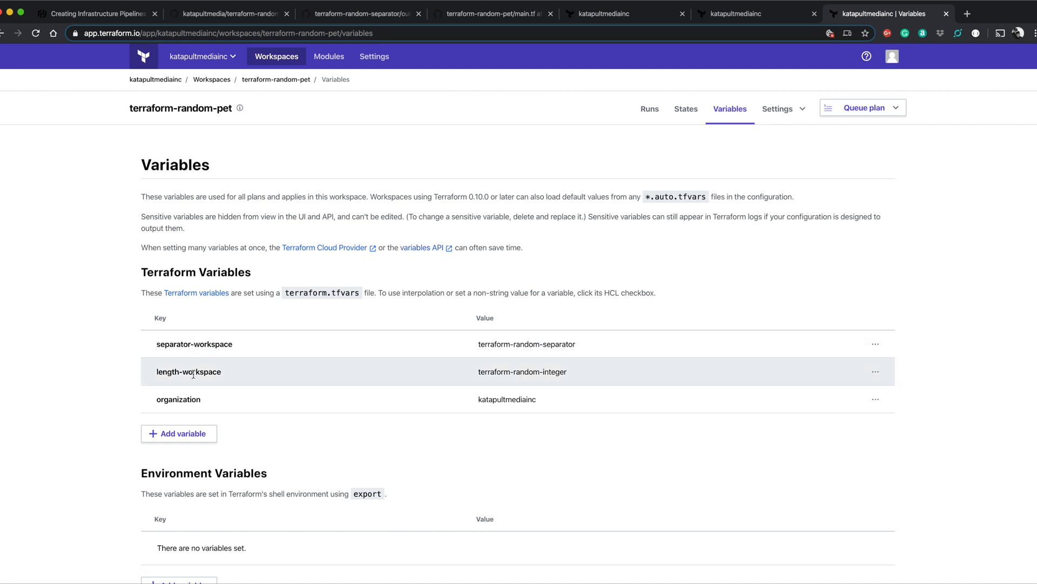
mouse_move(504, 410)
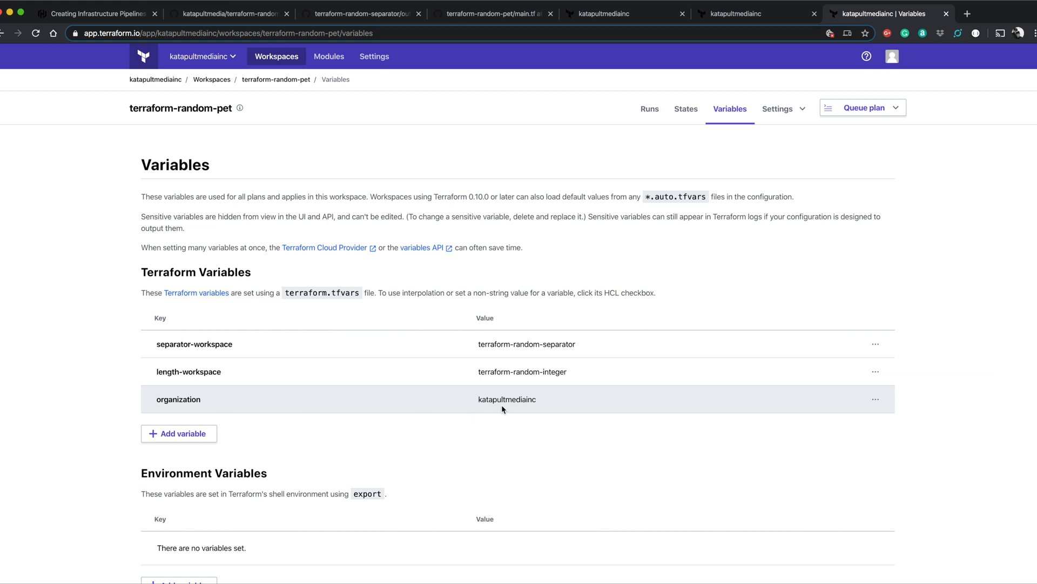
click(783, 109)
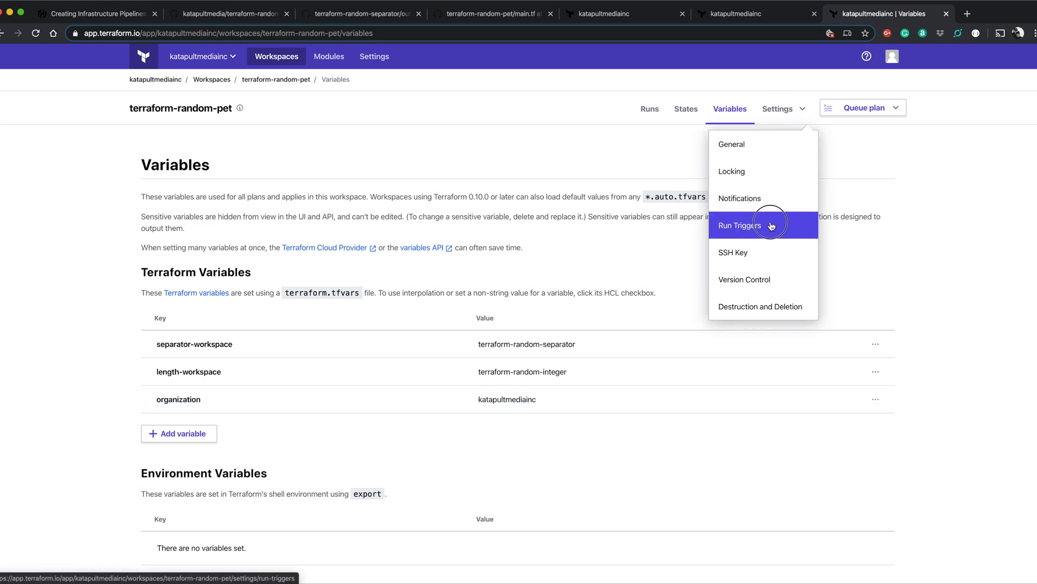
click(740, 225)
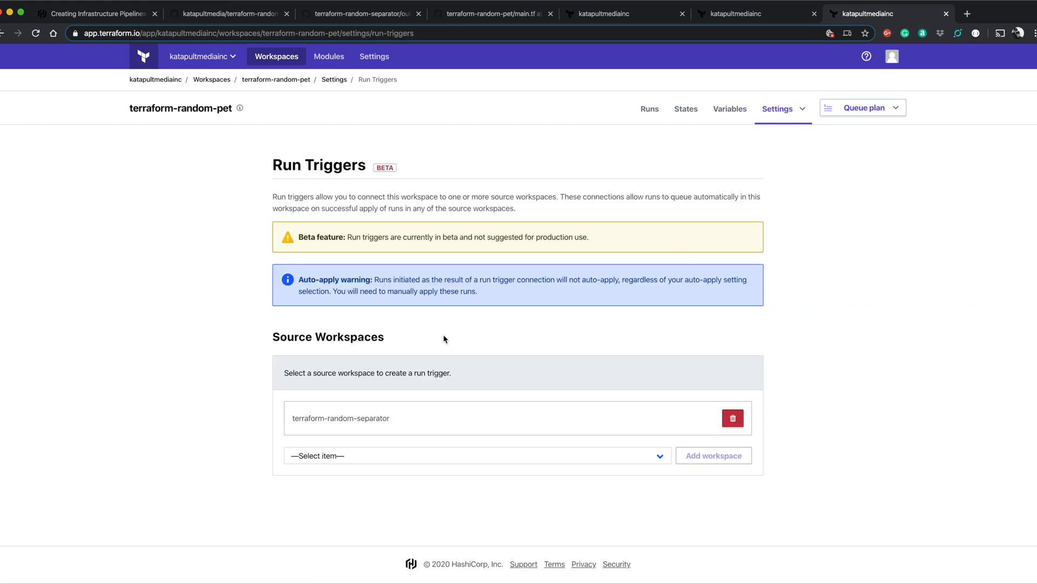
mouse_move(394, 421)
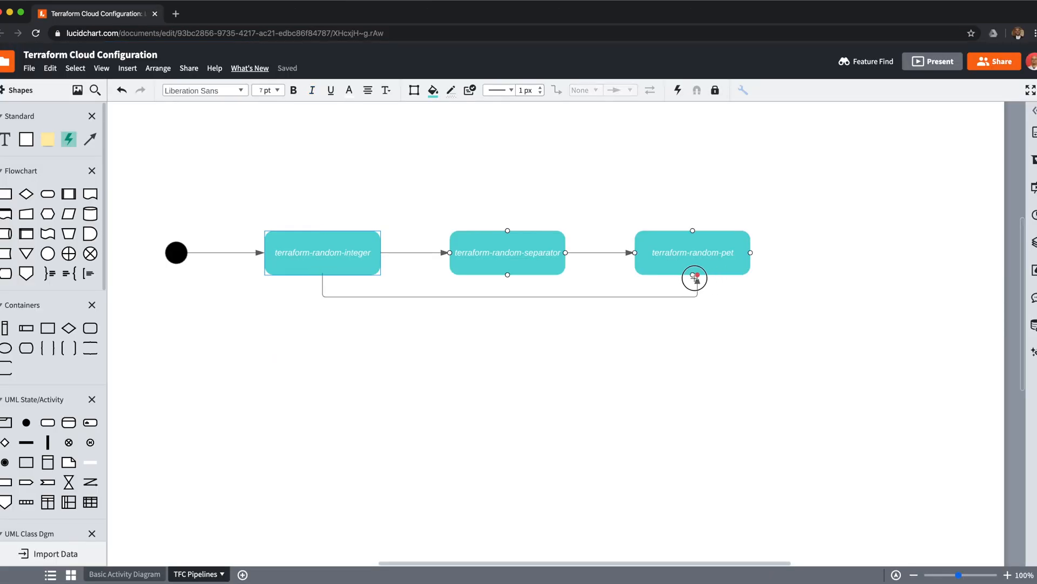
Step: Attach the diagram connector from terraform-random-integer to the terraform-random-pet box
click(638, 364)
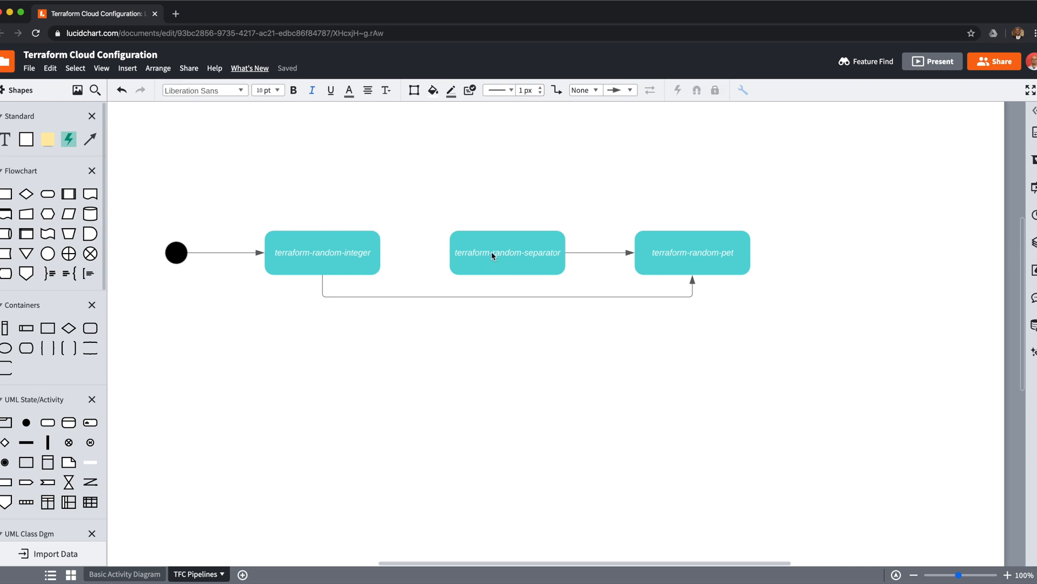
click(693, 252)
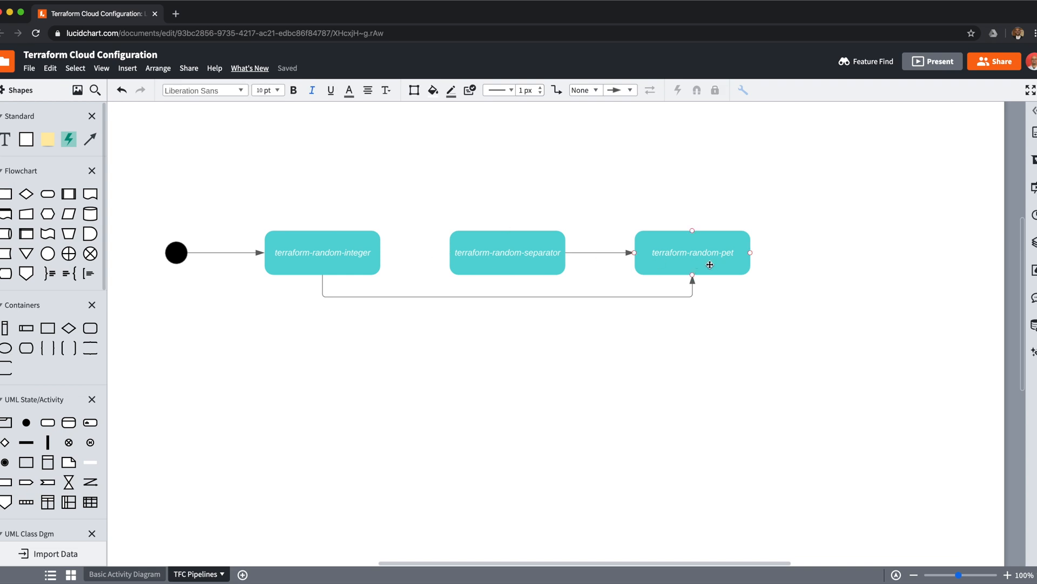
click(508, 252)
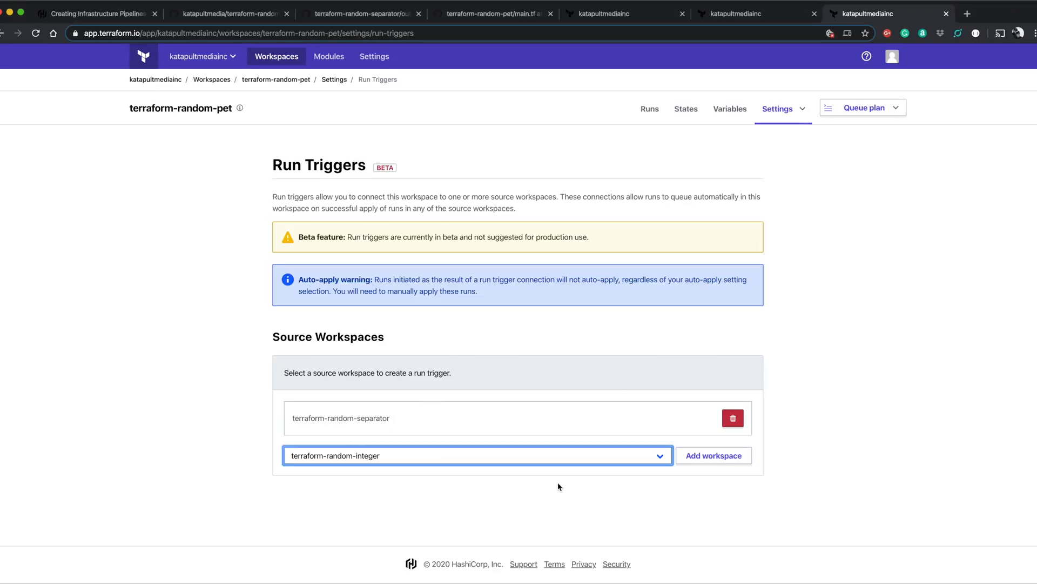
Step: Add terraform-random-integer as pet's second source workspace, then switch to the integer workspace
click(714, 455)
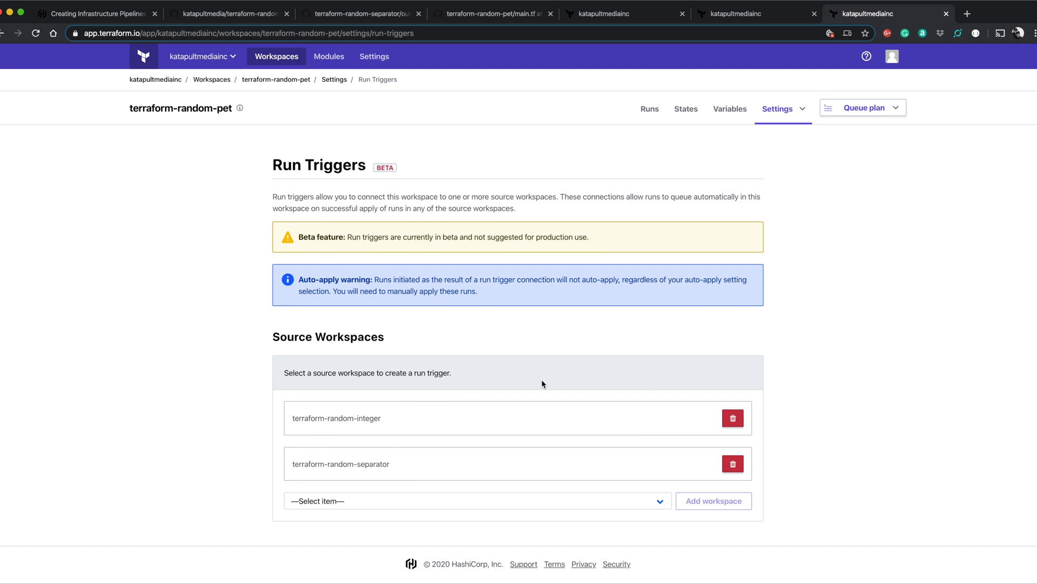
click(732, 418)
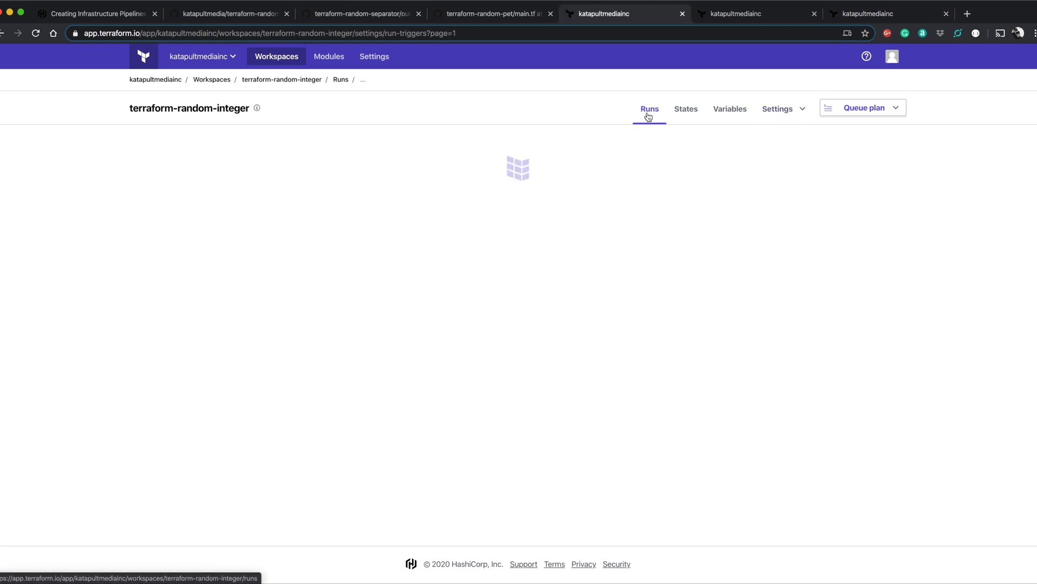
Step: Watch the terraform-random-integer run history until its manual plan awaits confirmation
click(864, 107)
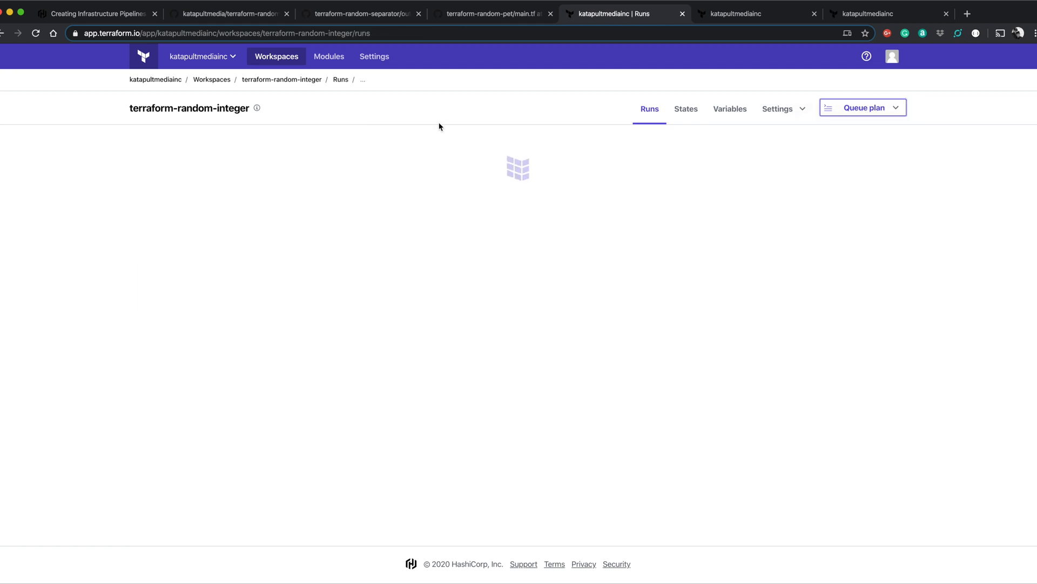
click(863, 108)
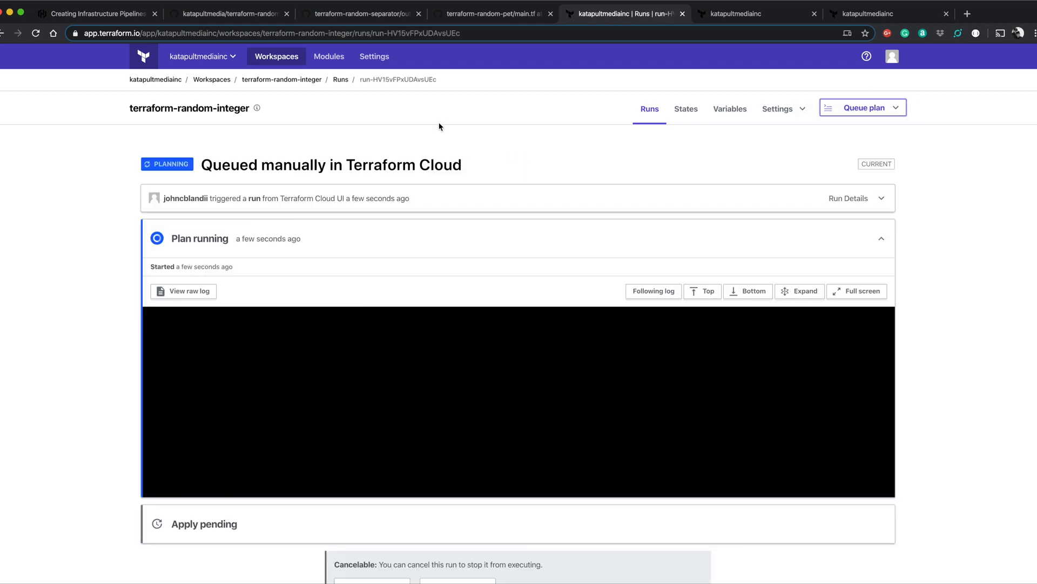
mouse_move(499, 172)
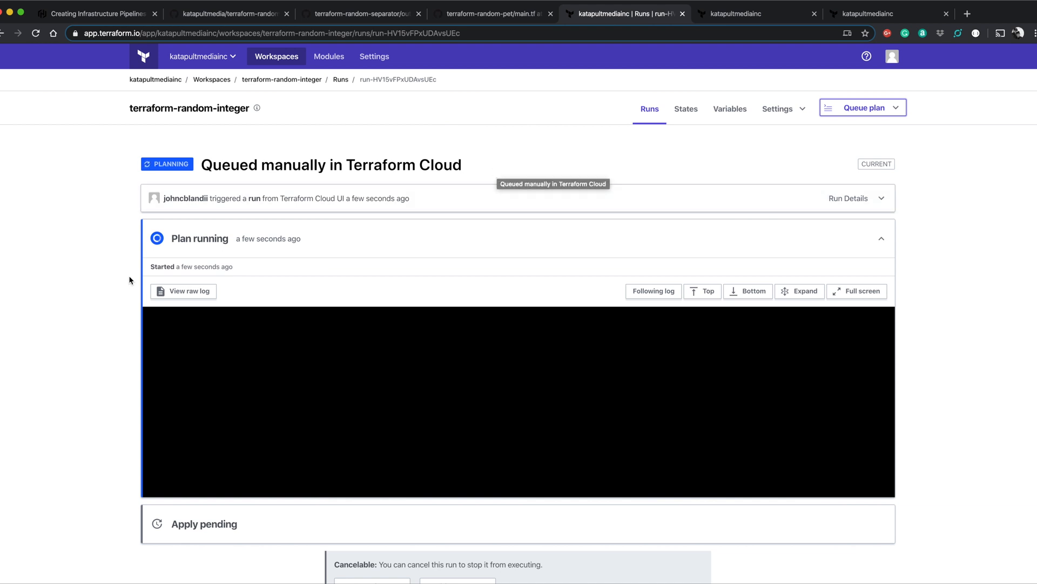
scroll(down, 3)
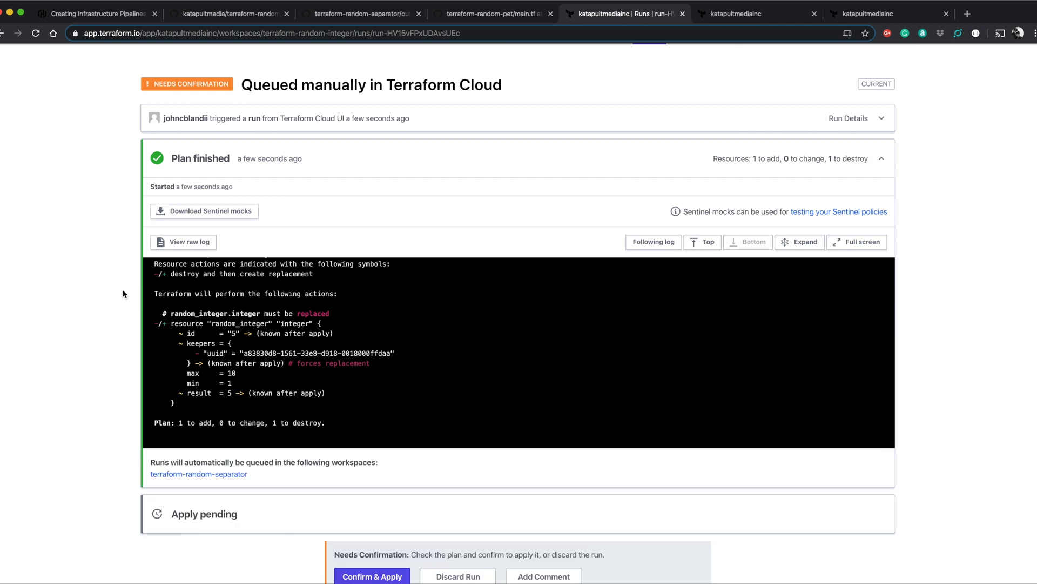
scroll(down, 3)
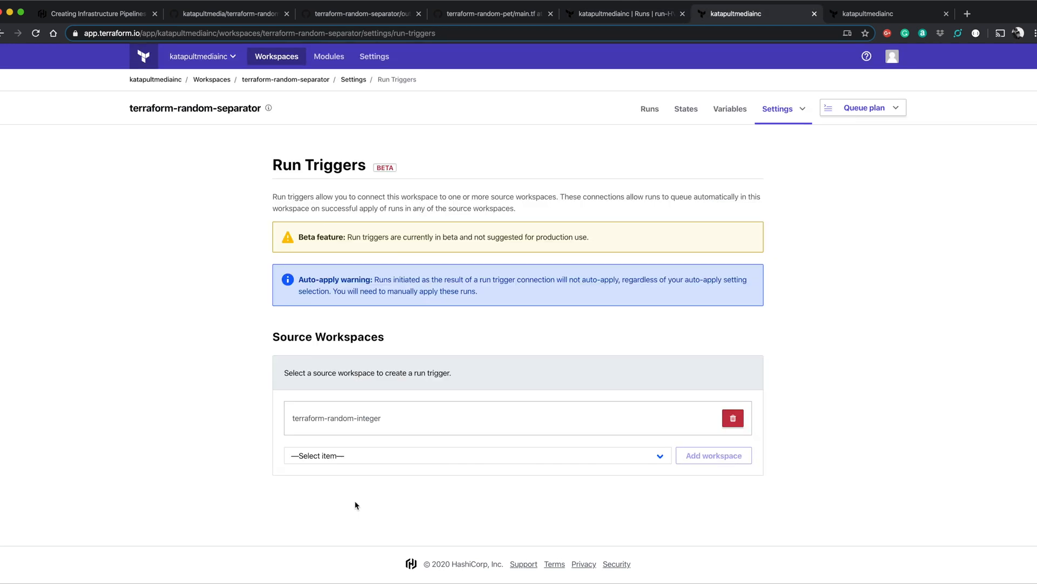
Step: Confirm and apply the integer plan (integer = 9), then check the separator workspace's runs
click(649, 109)
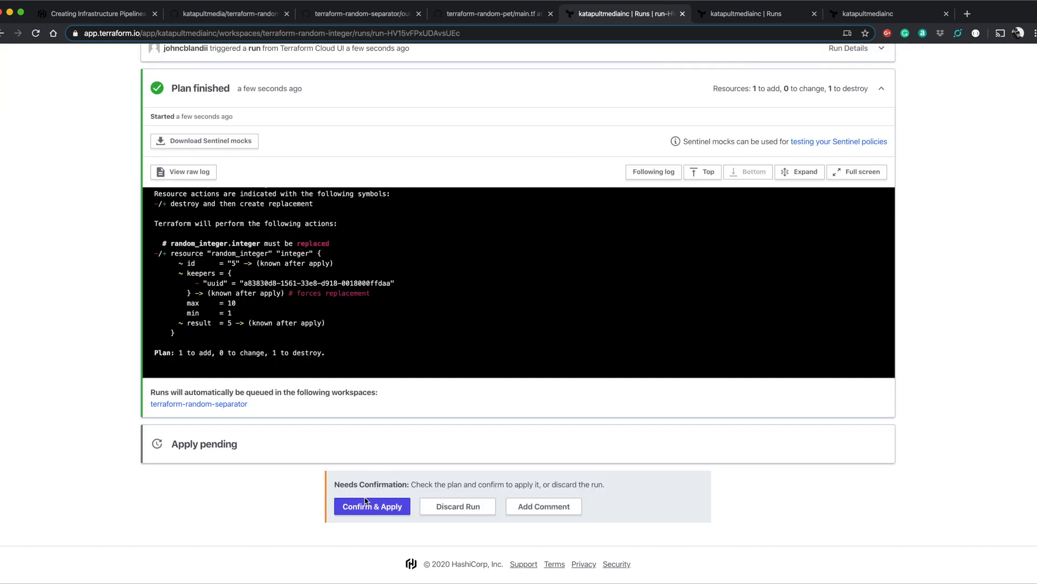
click(372, 507)
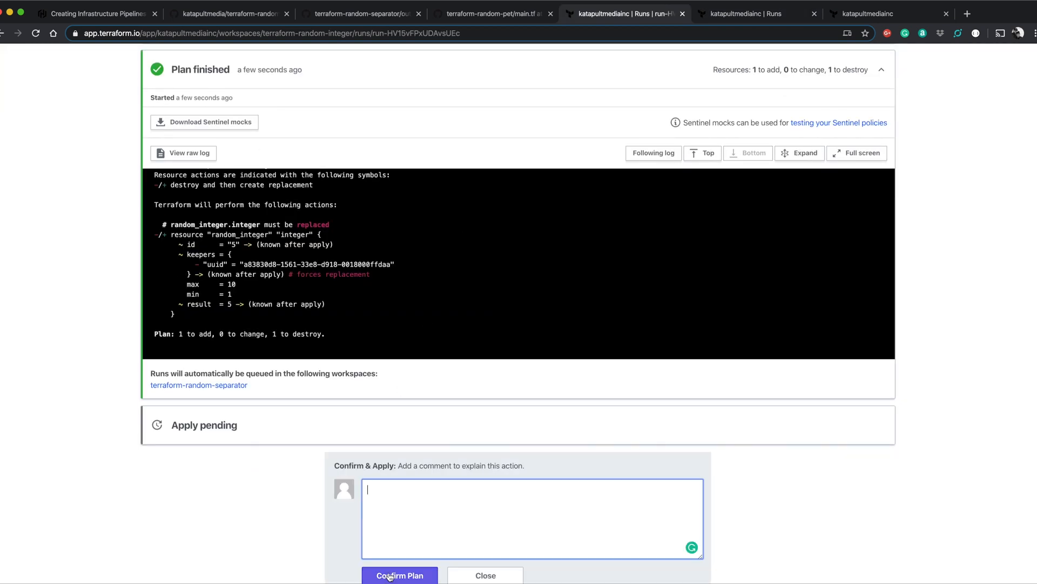
click(400, 575)
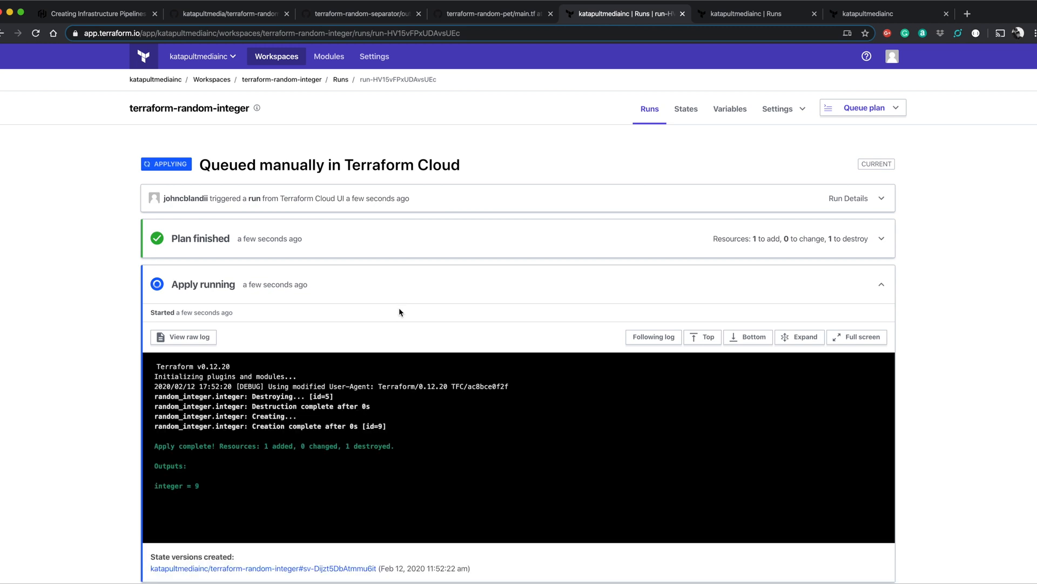
click(759, 13)
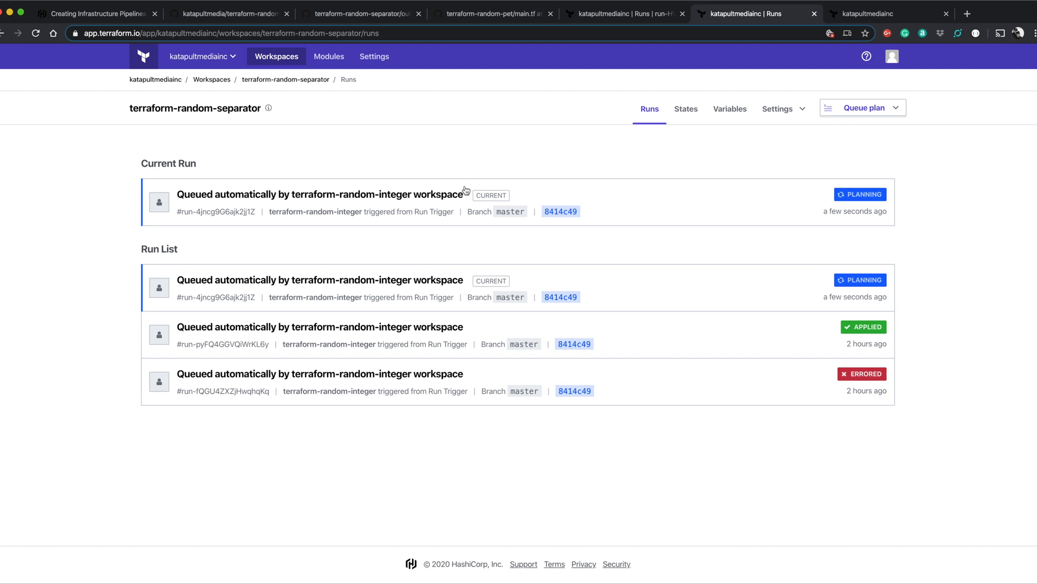
Step: Open the separator's triggered run (length 5 → 9) and confirm its plan to apply
click(319, 194)
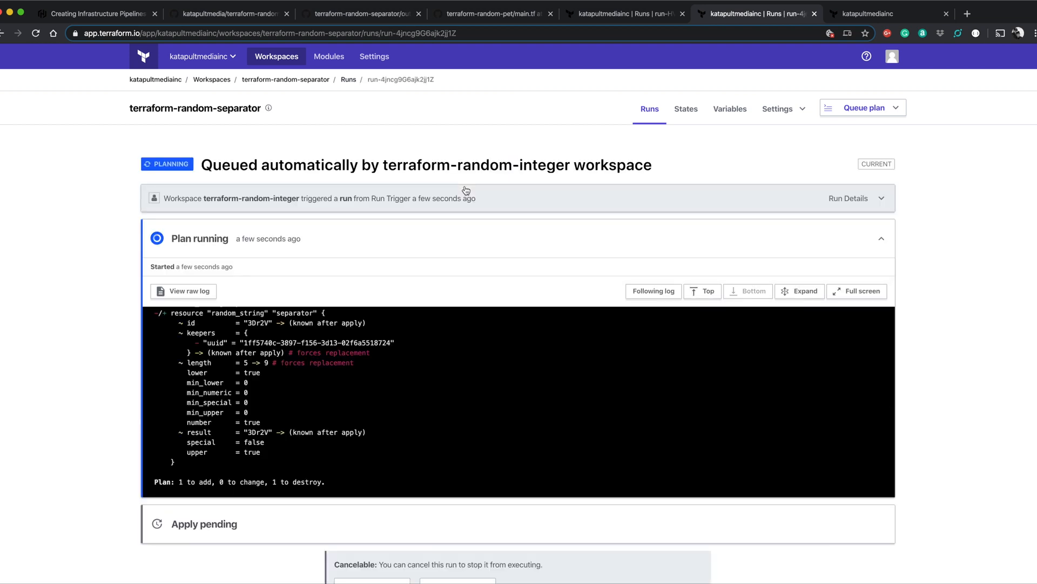
mouse_move(260, 363)
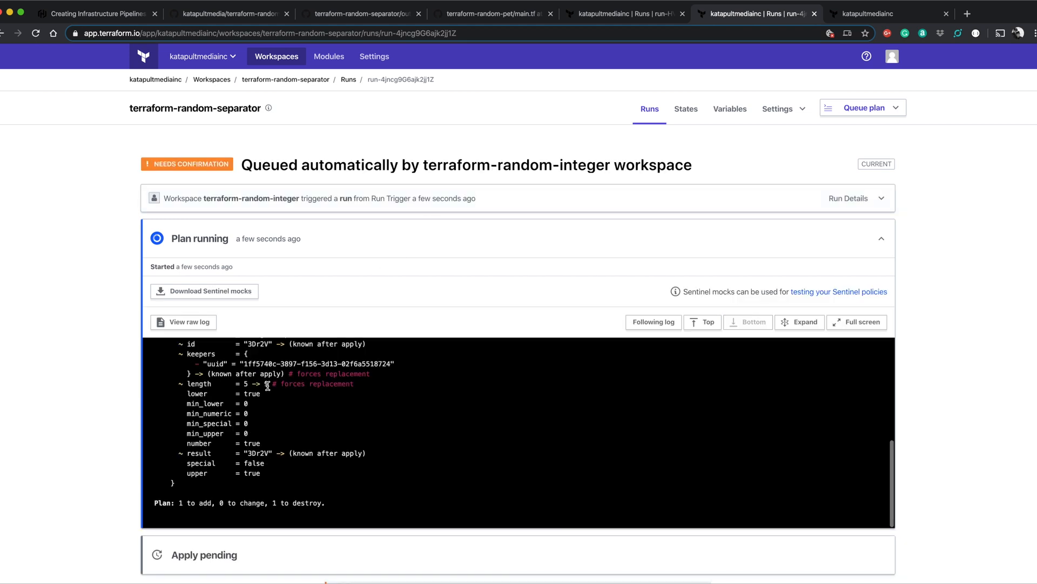
scroll(down, 3)
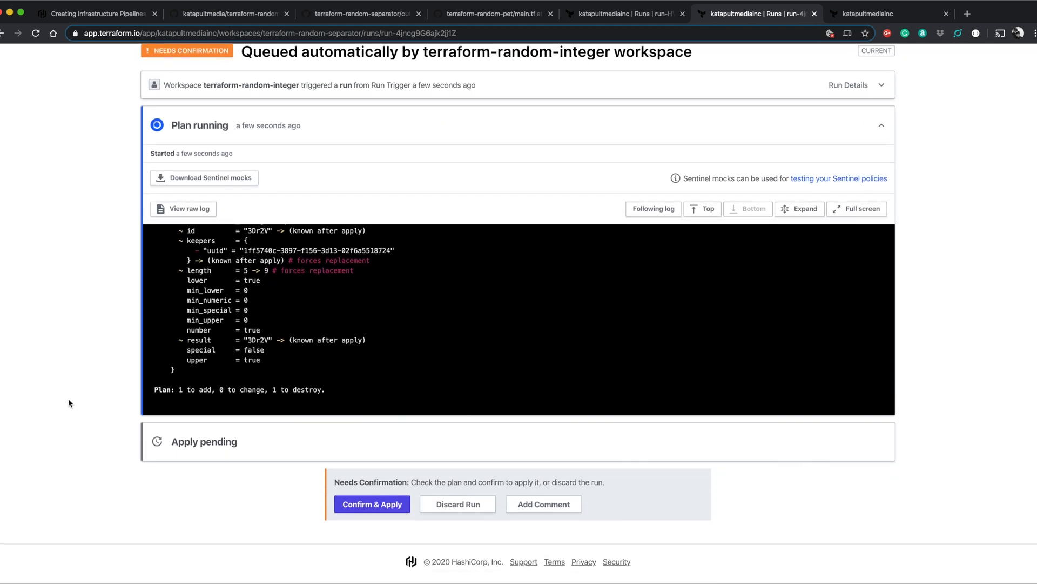
click(372, 503)
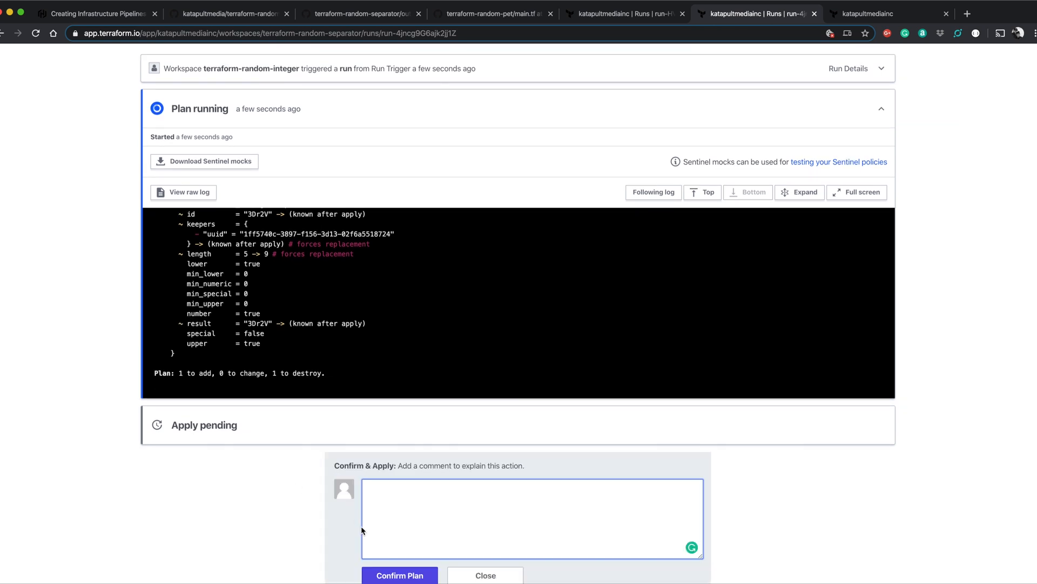
click(399, 575)
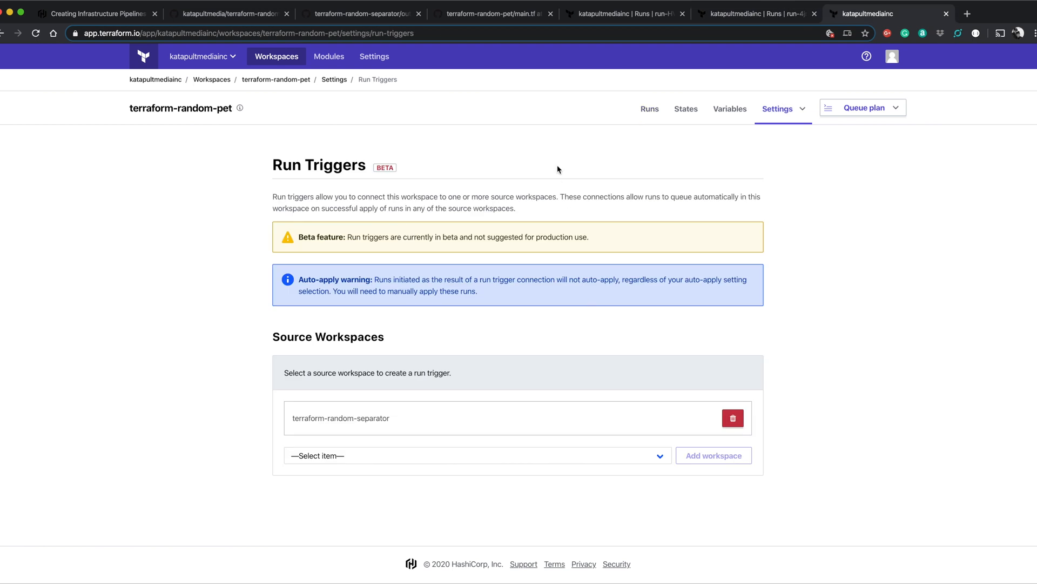
Step: Open terraform-random-pet's newly triggered run (length 5 → 9) and confirm its plan to apply
click(649, 108)
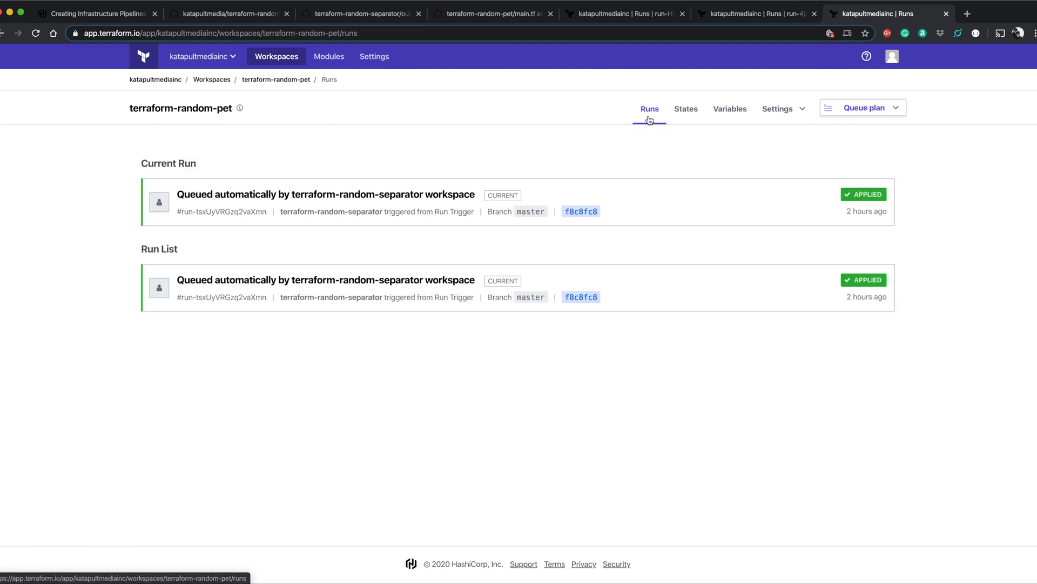
mouse_move(524, 158)
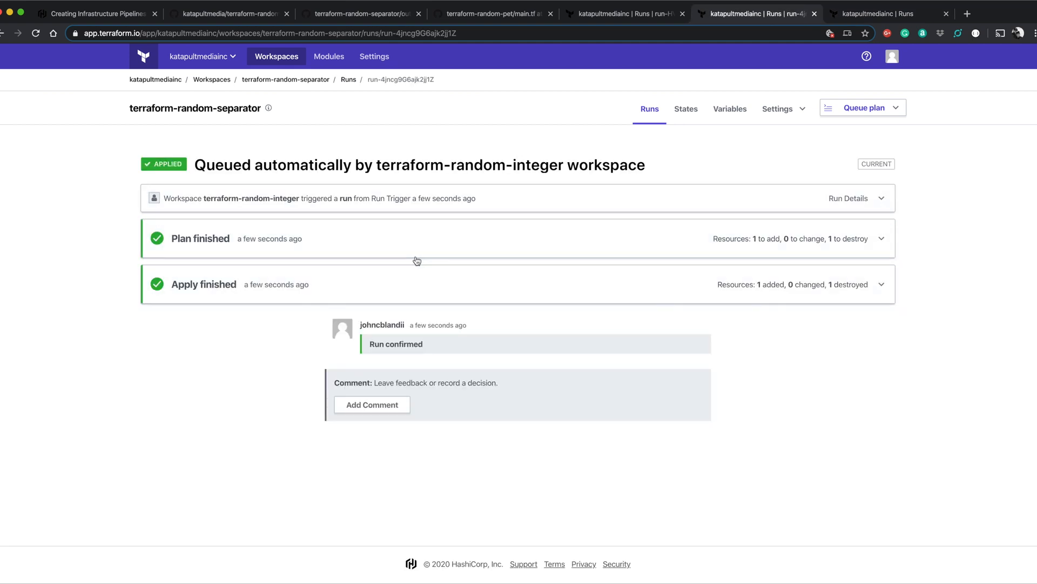
click(890, 13)
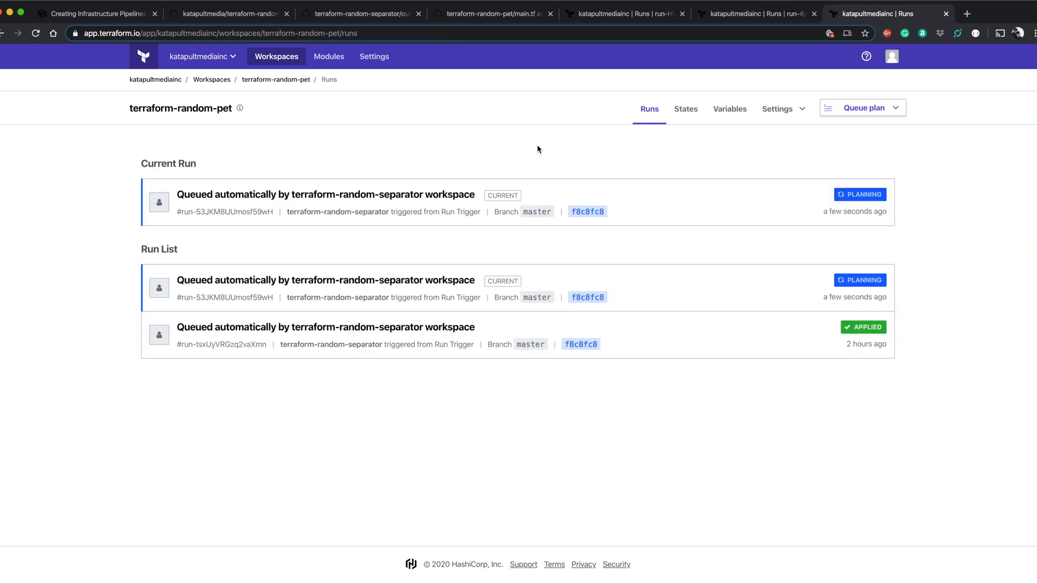
mouse_move(530, 153)
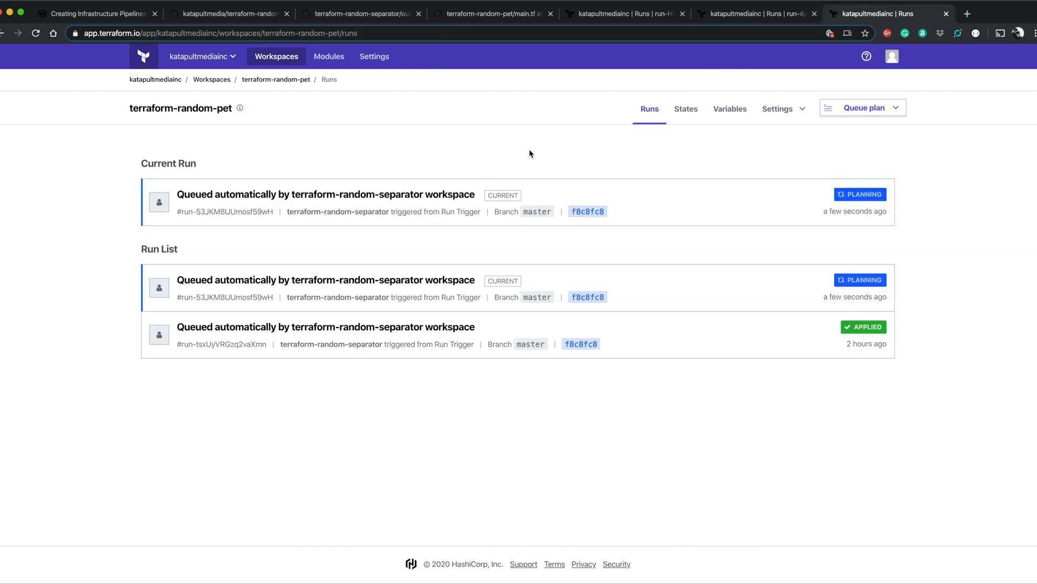
click(325, 194)
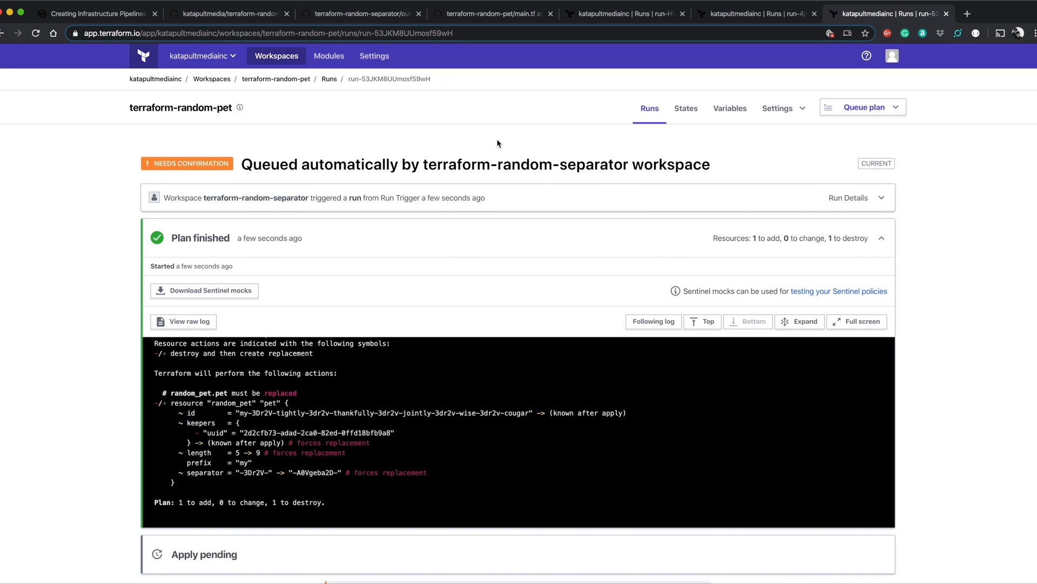
scroll(down, 3)
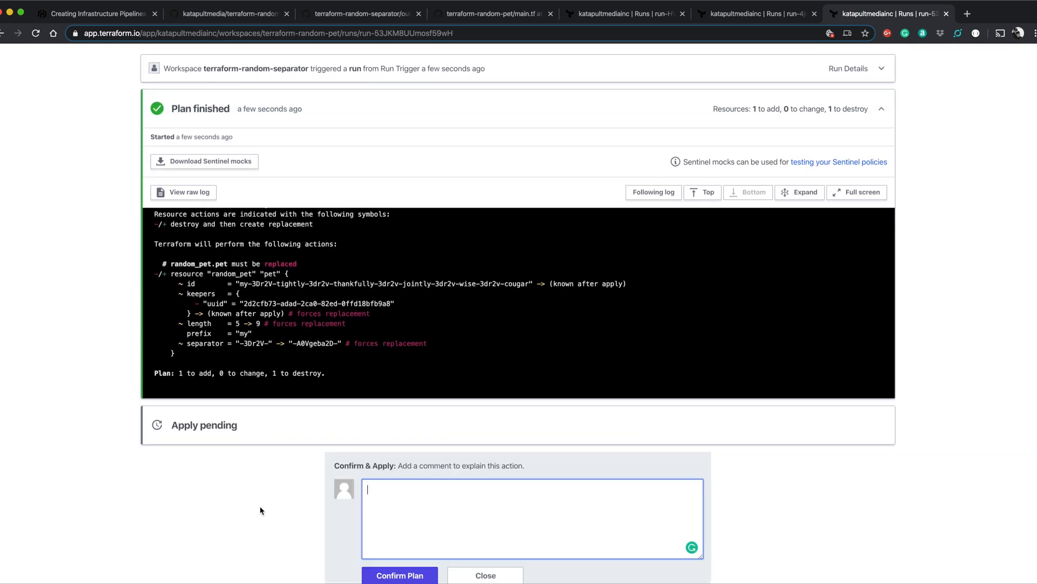
click(400, 575)
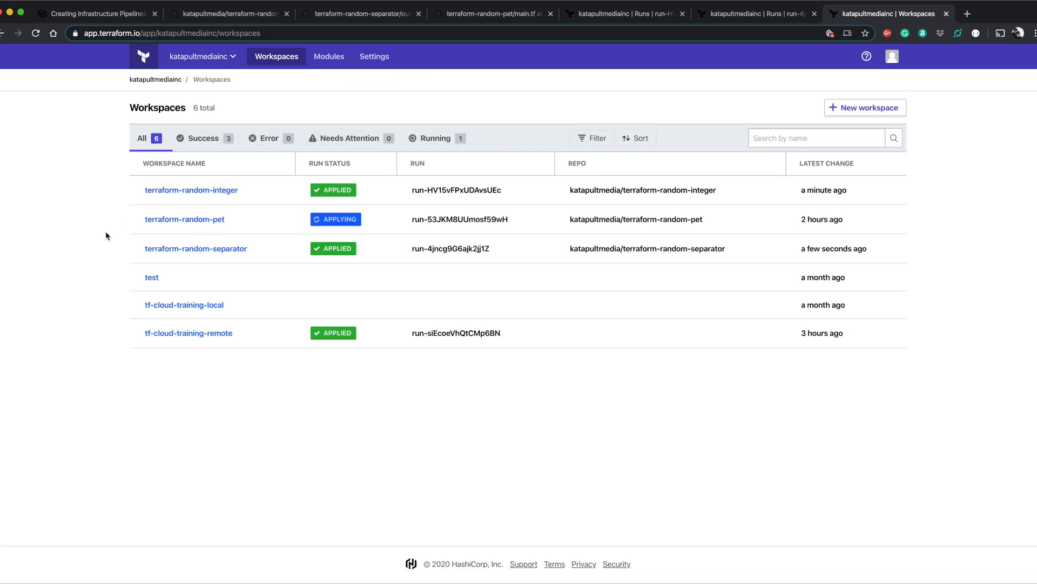
mouse_move(181, 219)
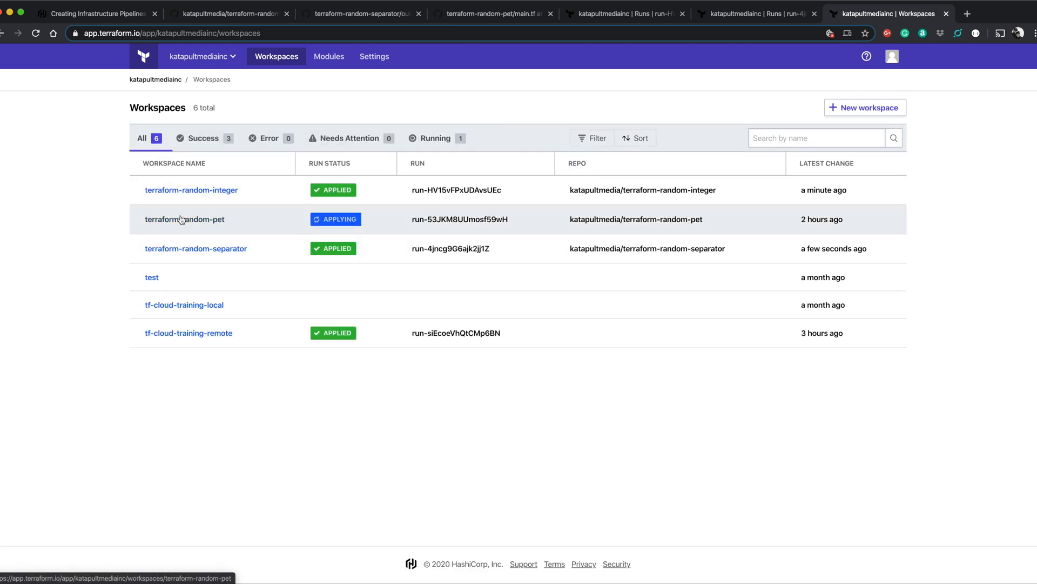
mouse_move(103, 219)
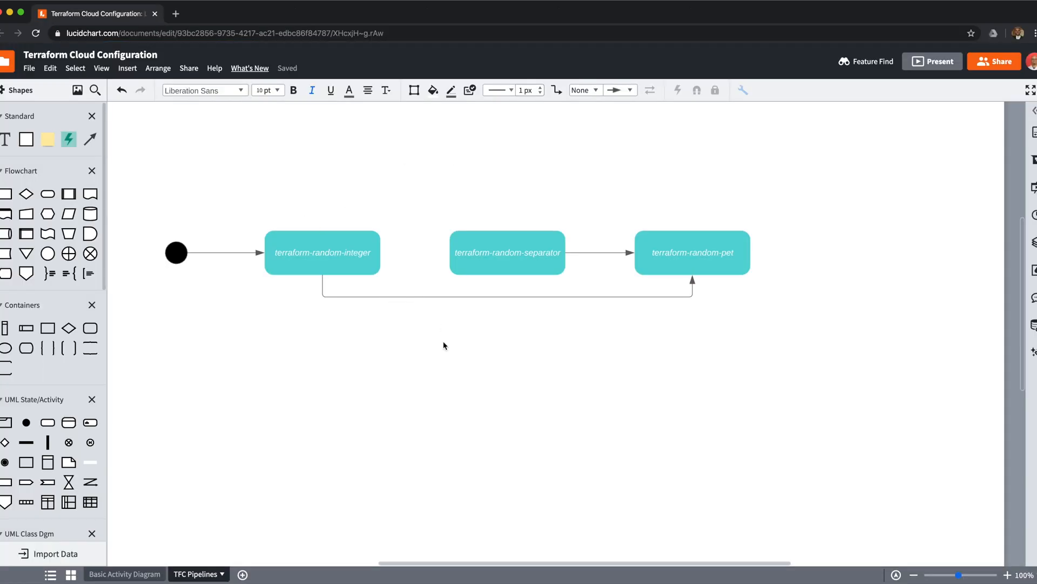
Step: Return to the pet run, now applied with 1 added and 1 destroyed
click(322, 253)
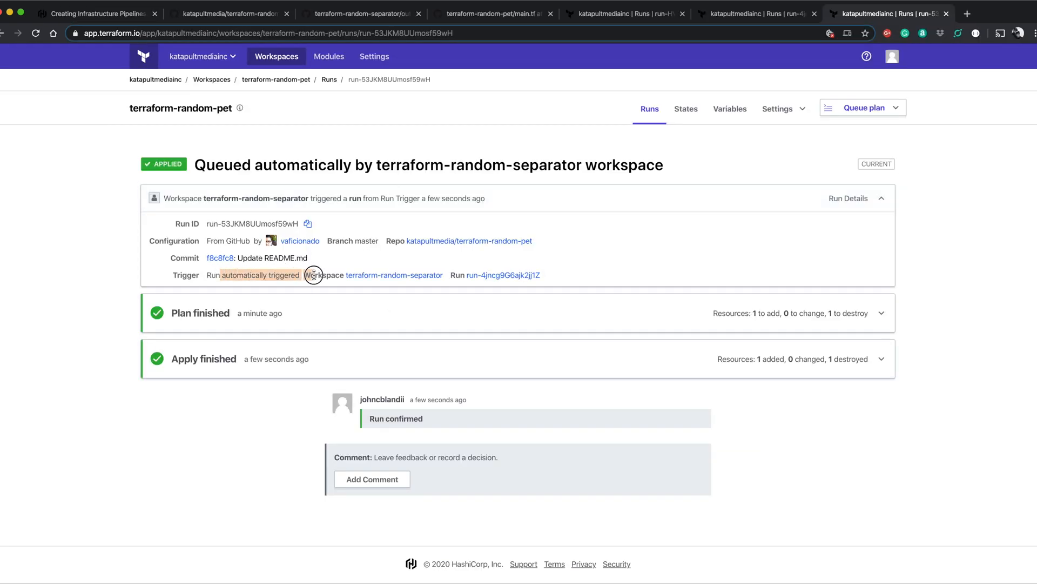
mouse_move(381, 280)
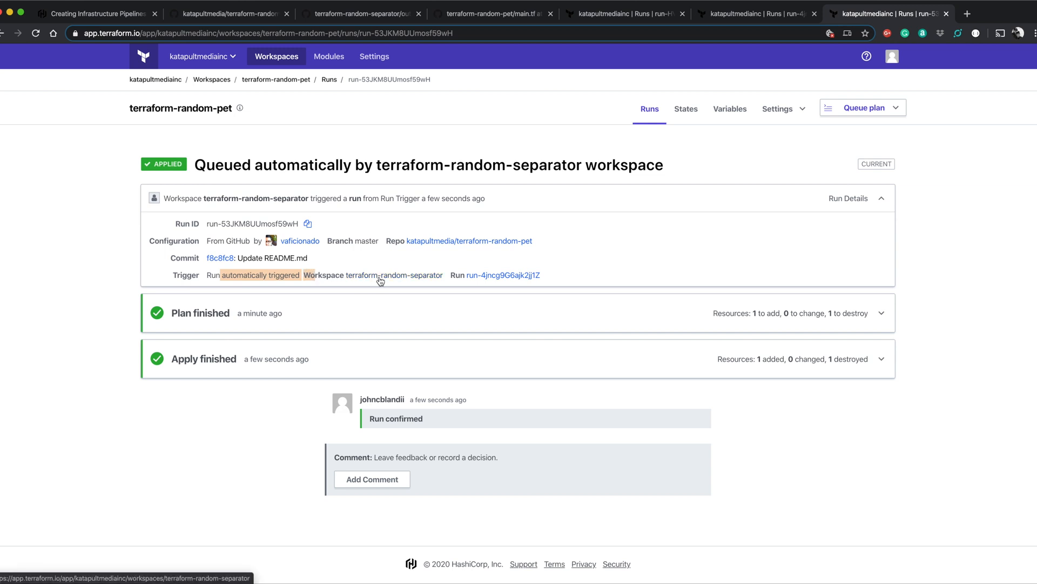
Step: Follow the Trigger link to terraform-random-separator's applied run and expand Run Details
click(502, 275)
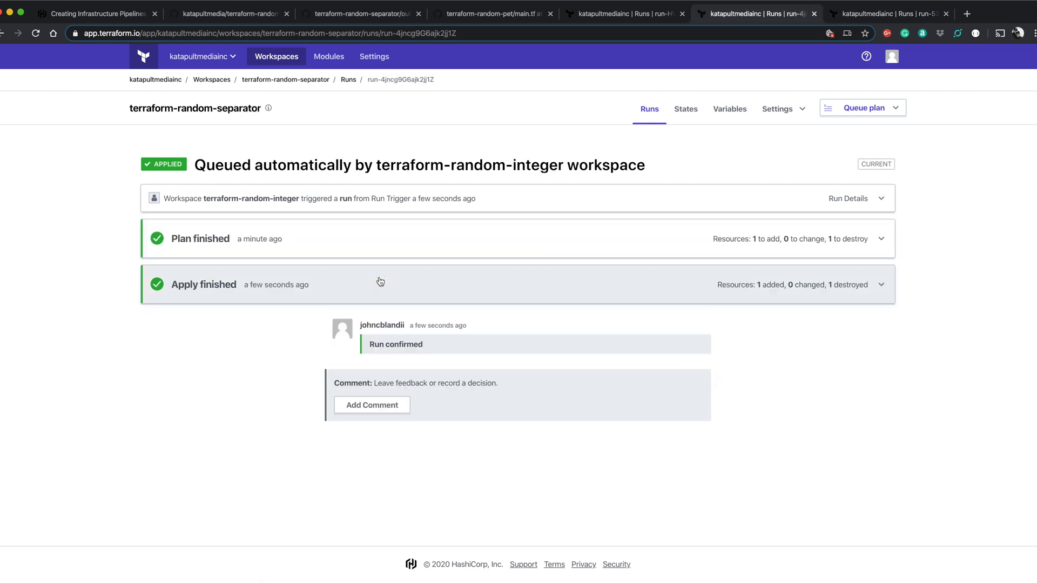
click(848, 199)
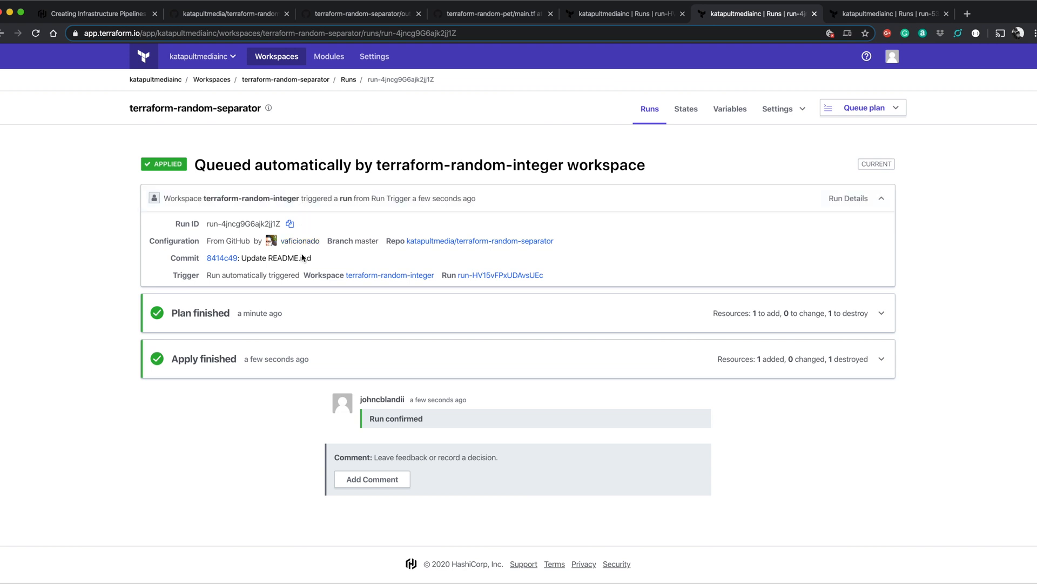
mouse_move(412, 275)
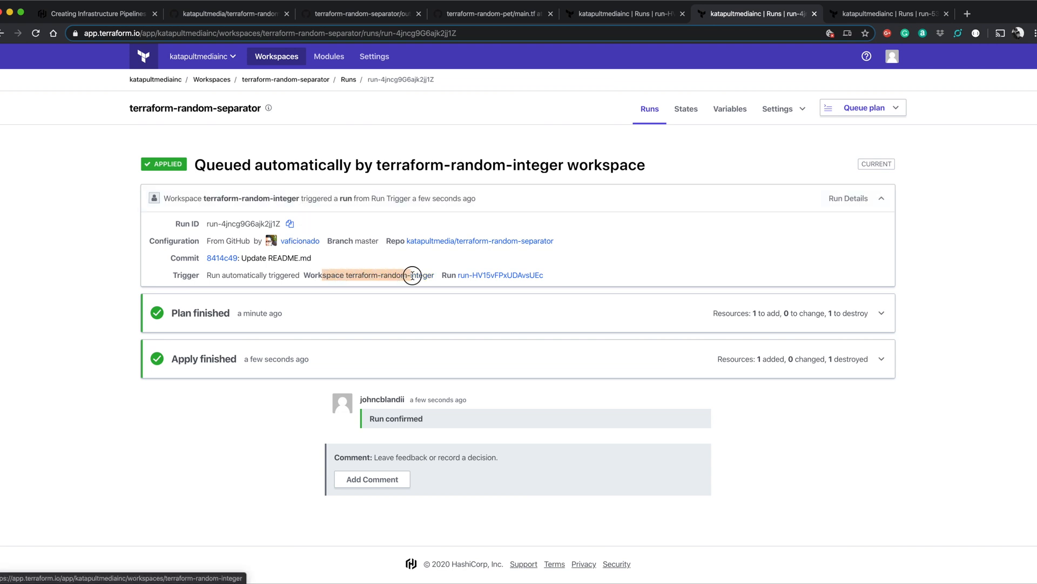